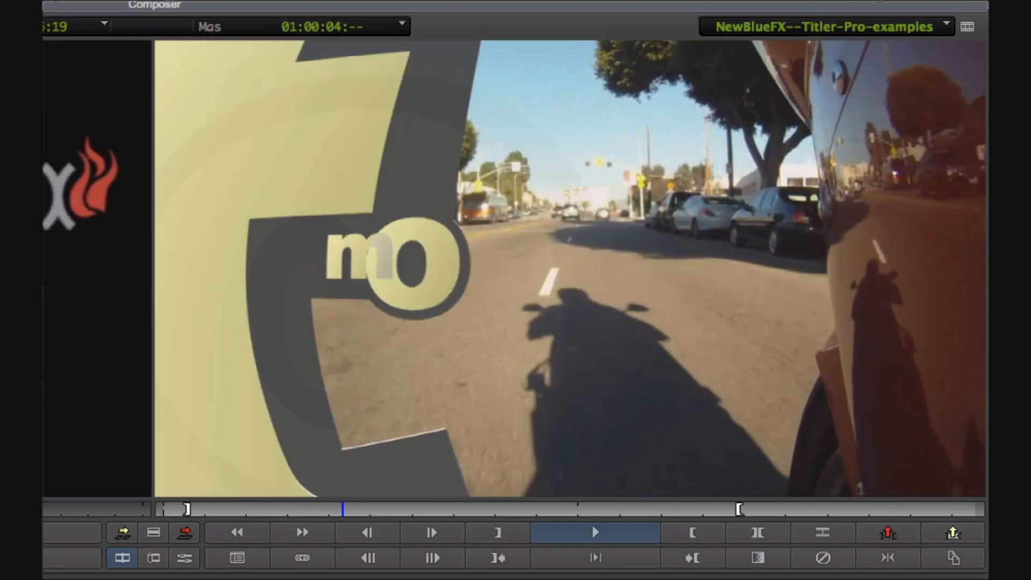
Apply NewBlue Titler Pro to V2, launch its designer, and select the placeholder text
click(593, 533)
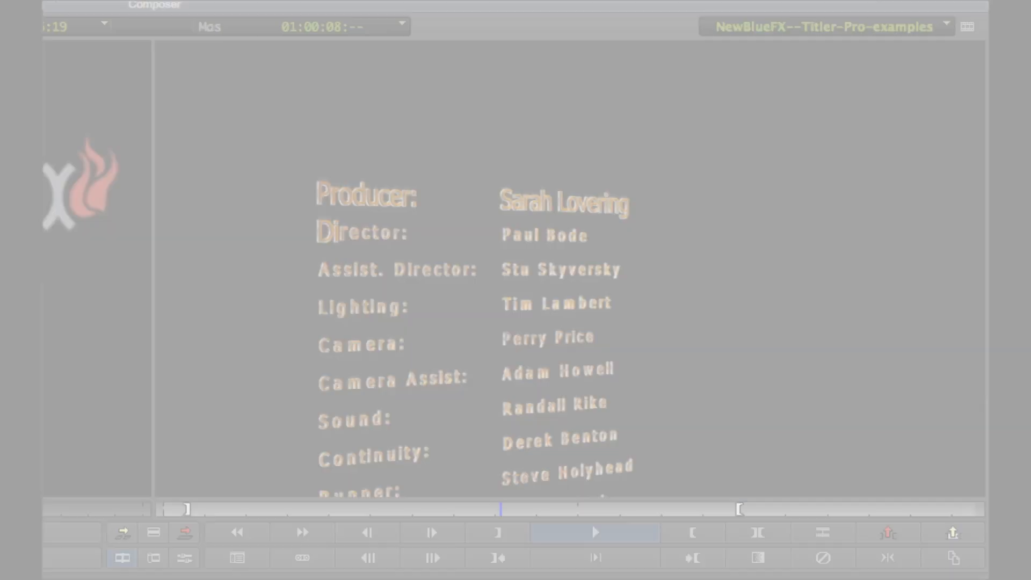
click(592, 532)
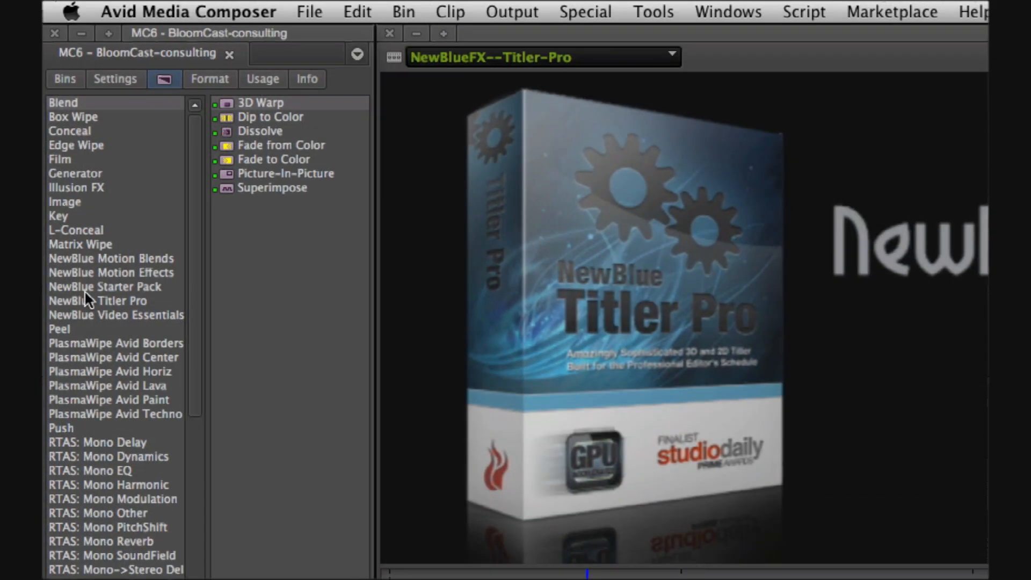
click(97, 300)
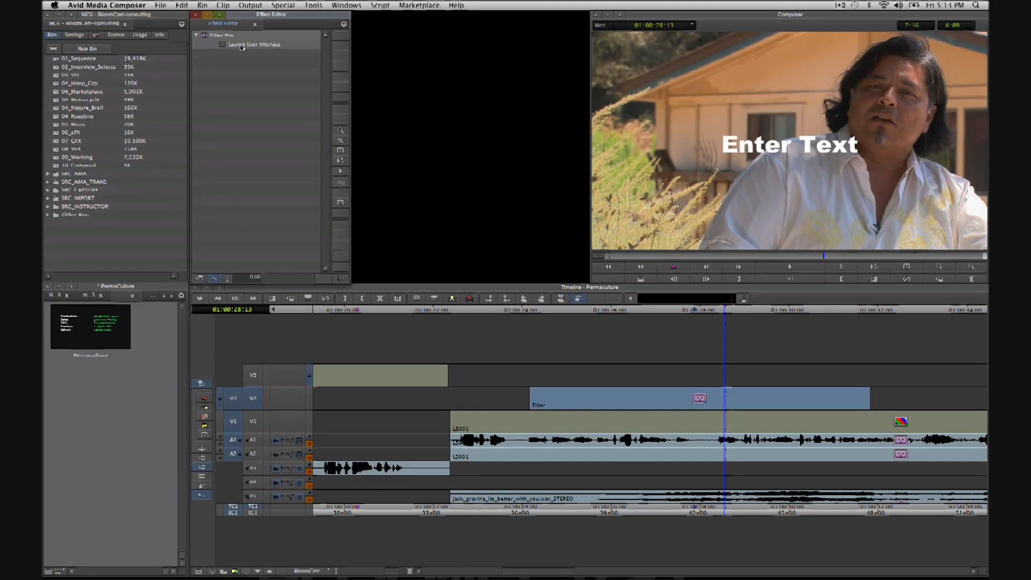
click(223, 44)
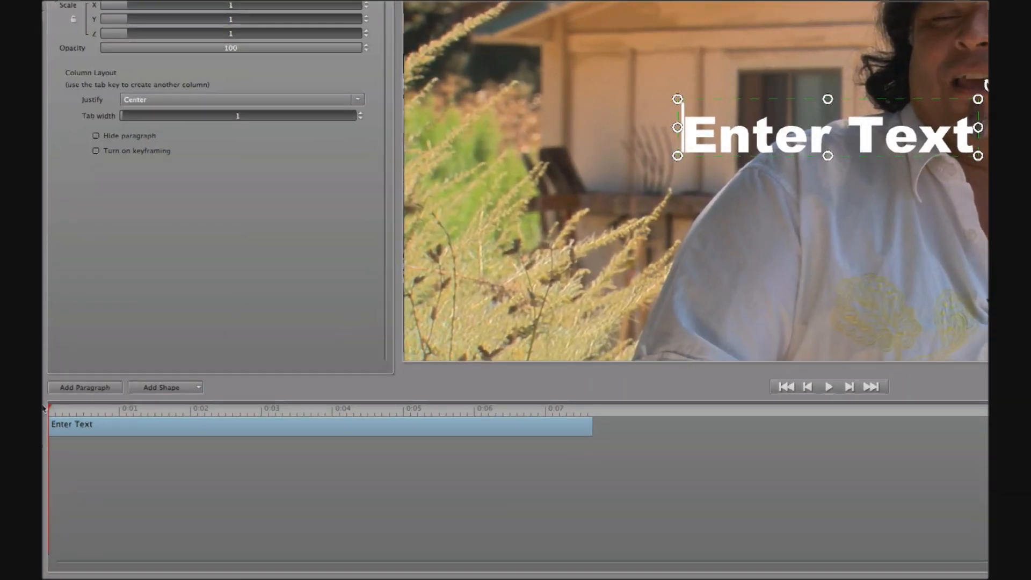
click(411, 408)
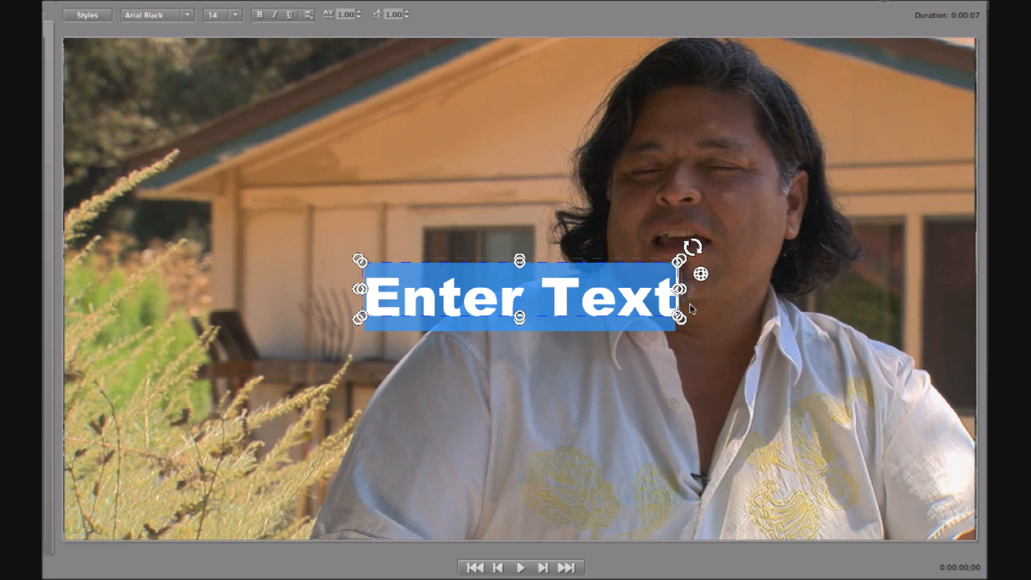
Replace the placeholder text with 'Larry Santoyo'
text(Larry)
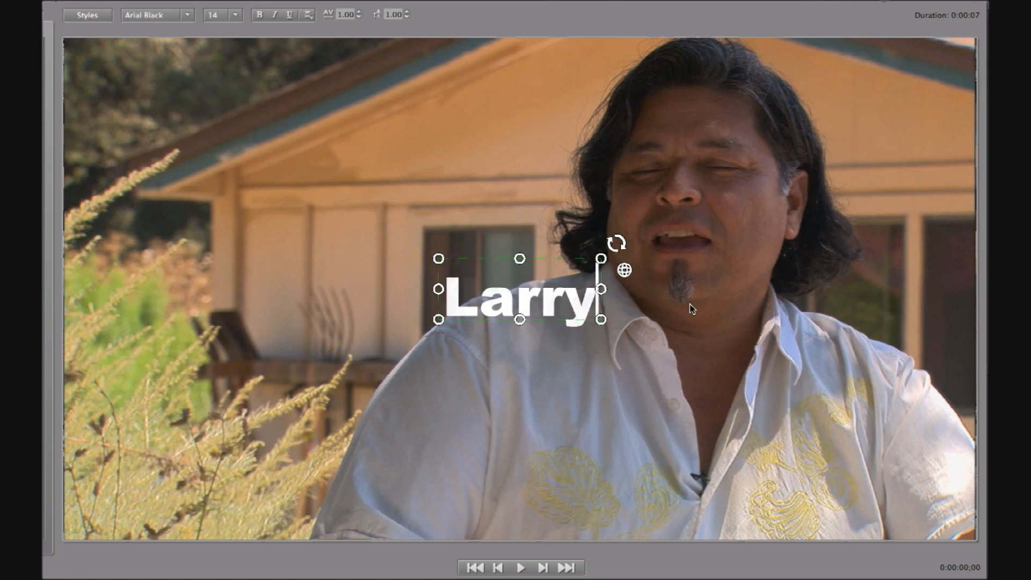
text(Sant)
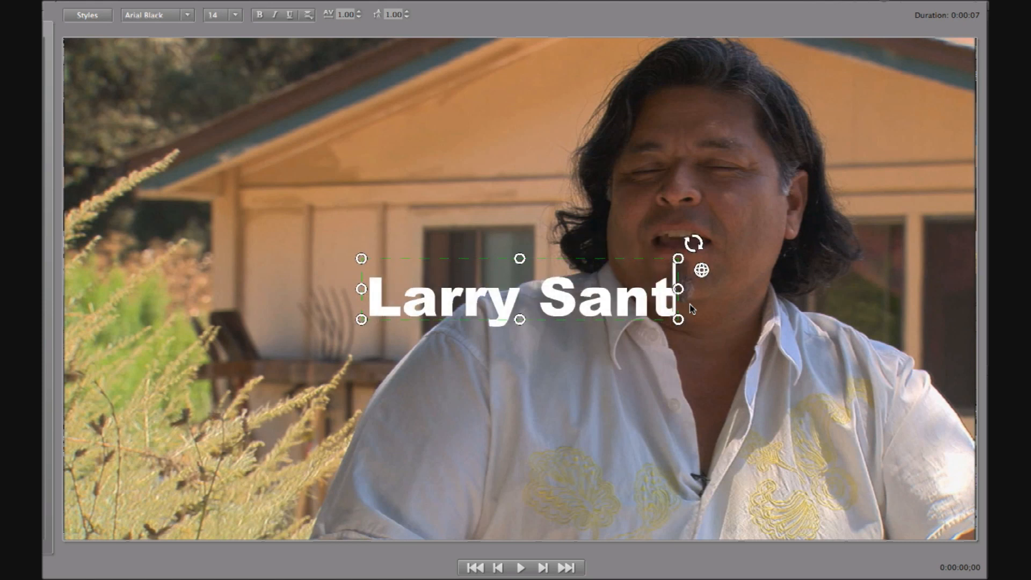
text(oyo)
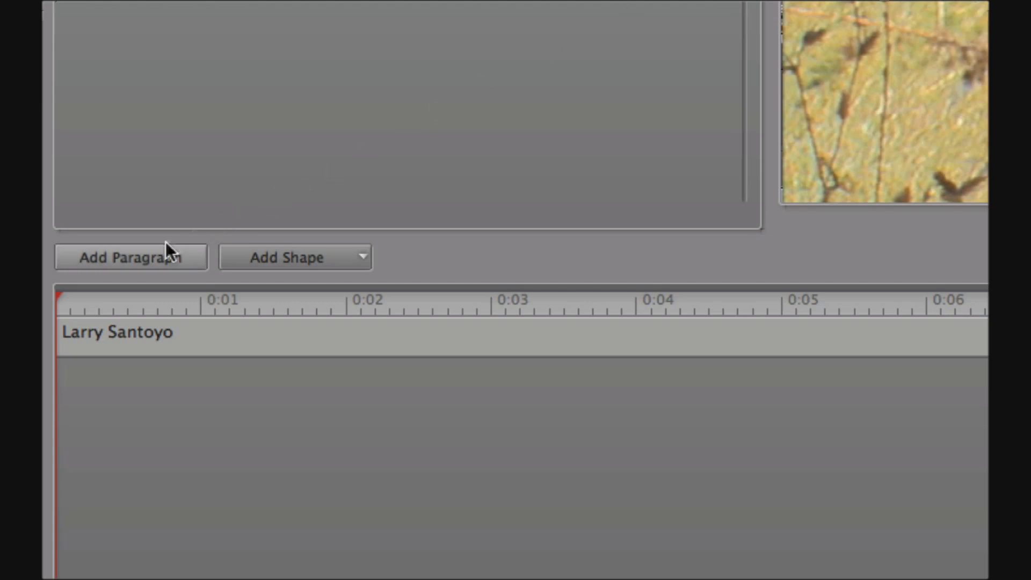
Add a second paragraph reading 'Permaculture Designer'
click(130, 256)
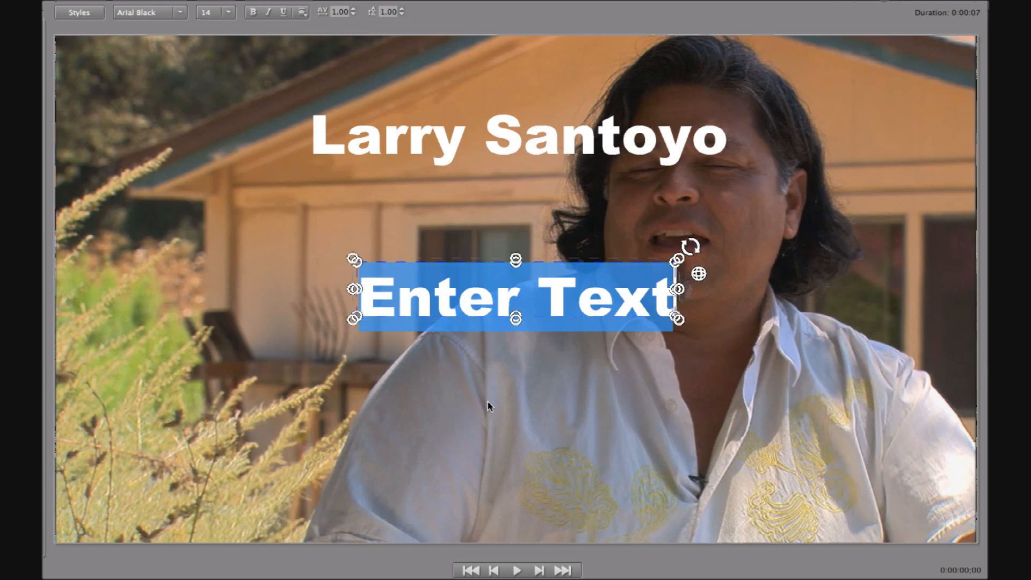
text(Permacu)
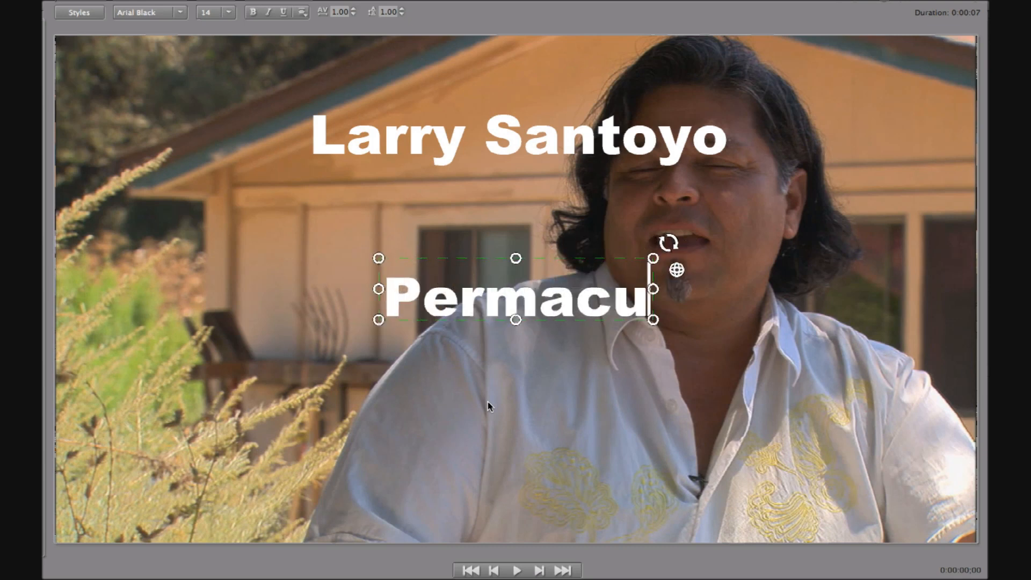
text(lture)
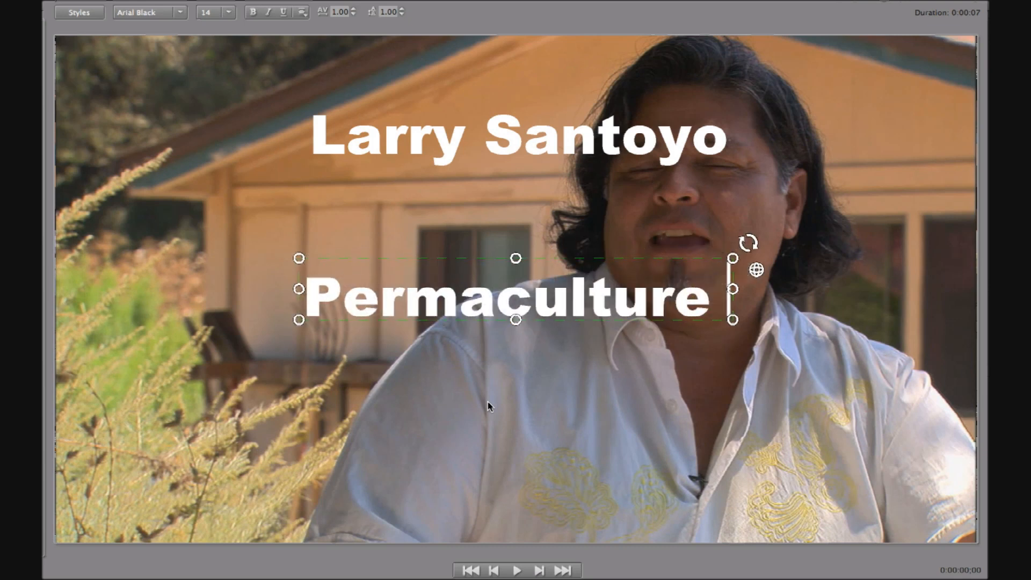
text(Designer)
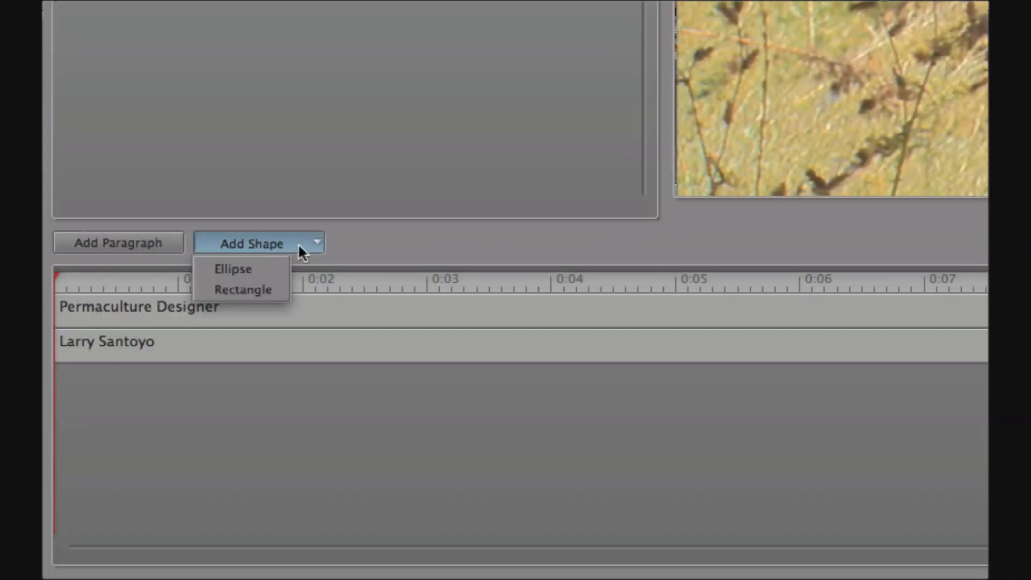
Add a rectangle bar and set its 3D face colour to green
click(232, 269)
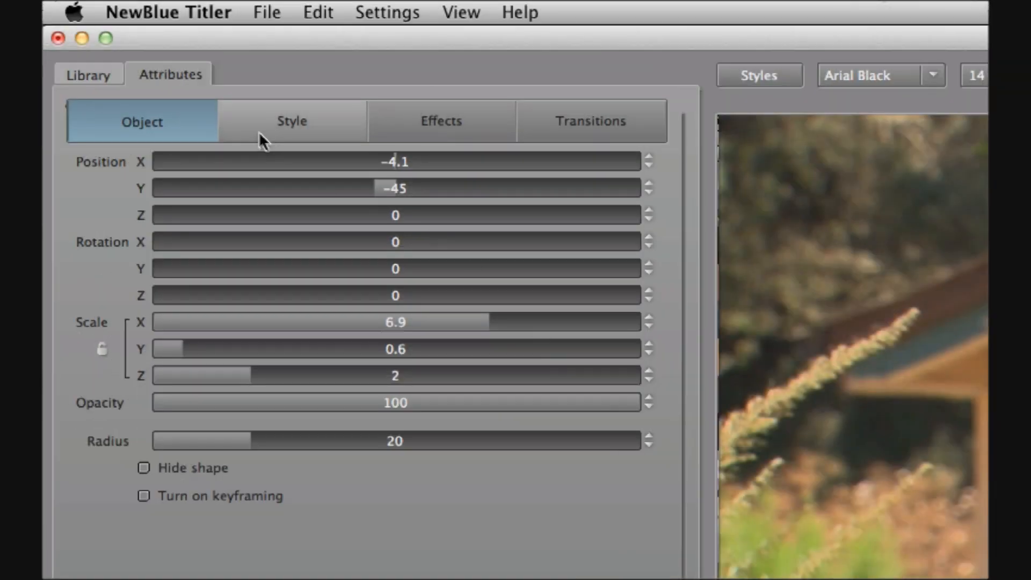
click(291, 121)
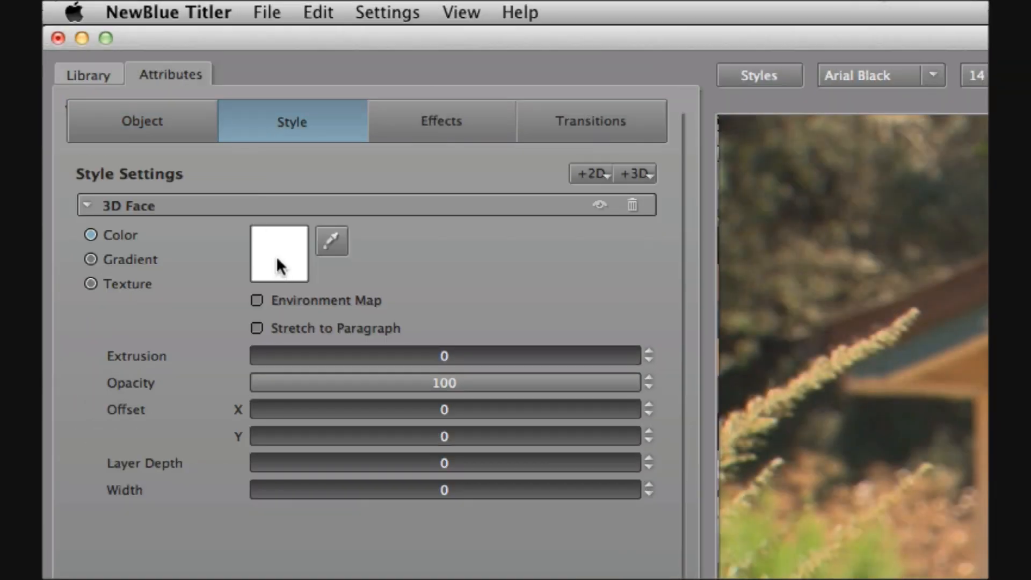
click(278, 252)
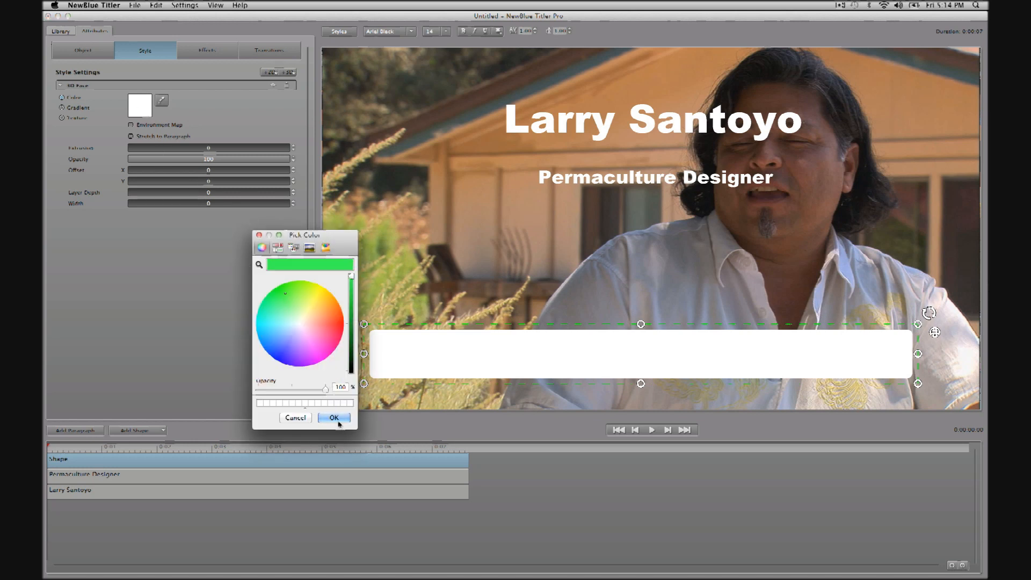
click(334, 417)
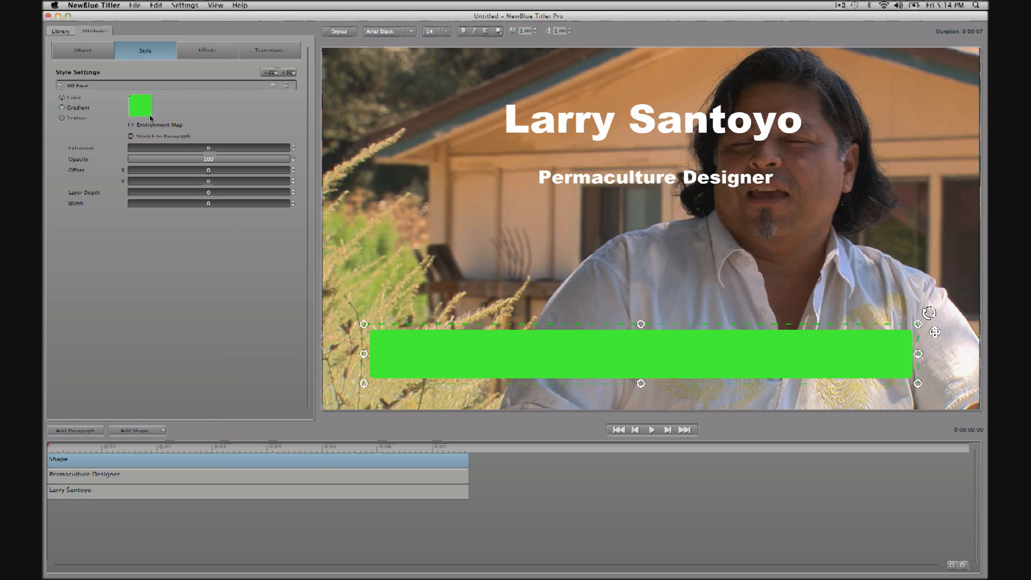
Give the bar face a blue-green gradient with one fully transparent stop
click(138, 105)
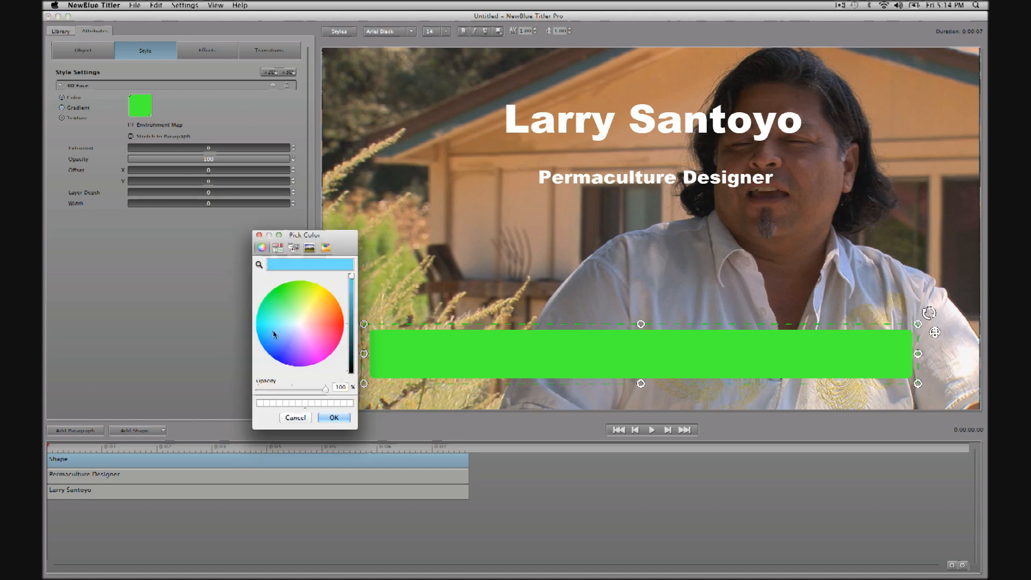
click(334, 418)
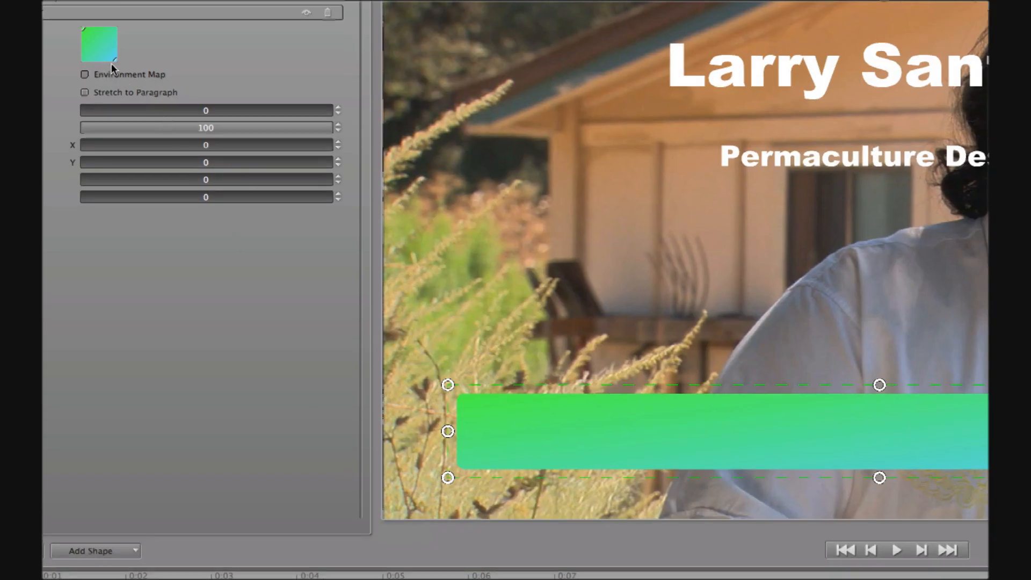
click(99, 44)
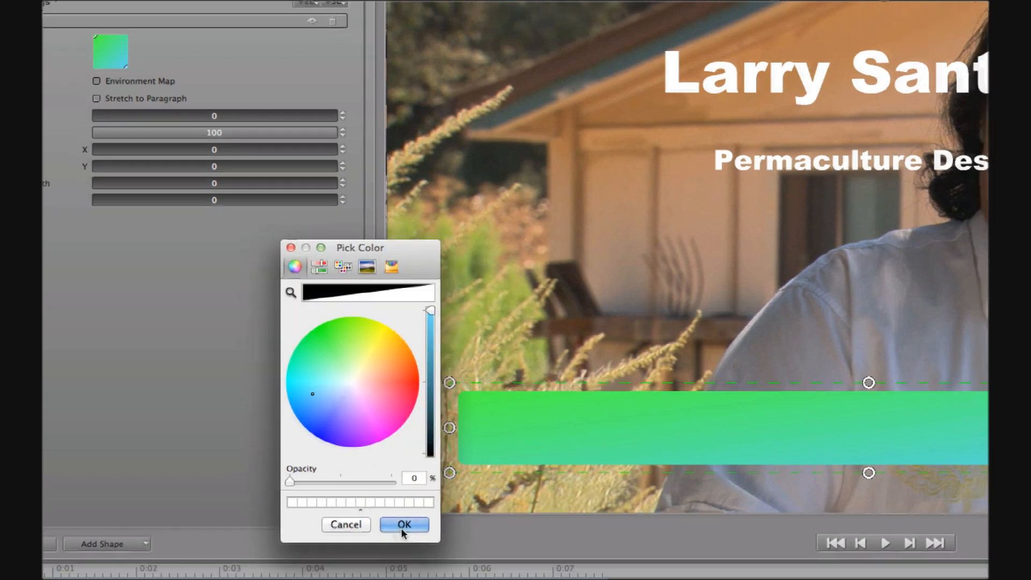
click(403, 524)
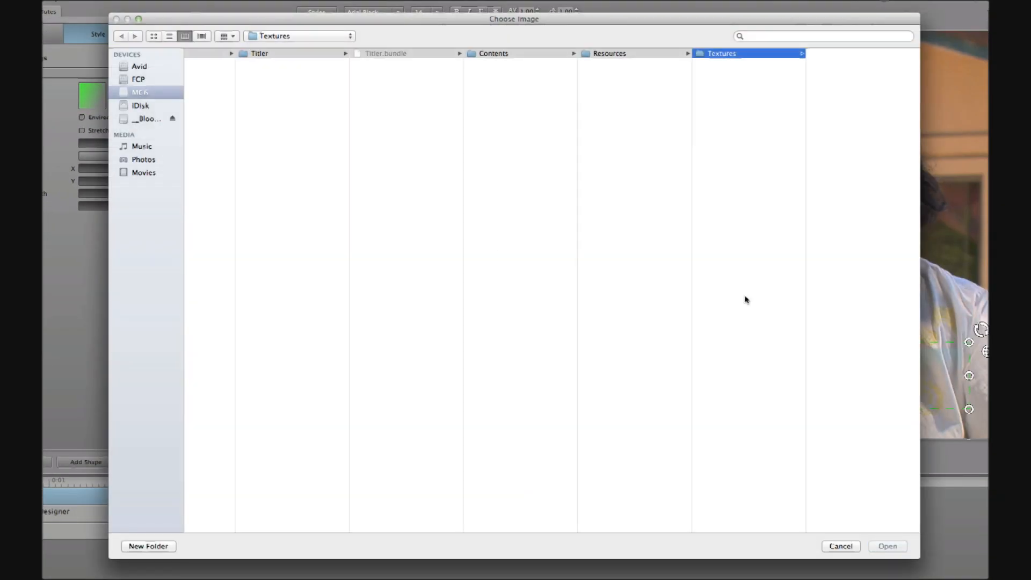
Apply the MARBLE4.JPG texture to the bar with environment mapping on
click(840, 249)
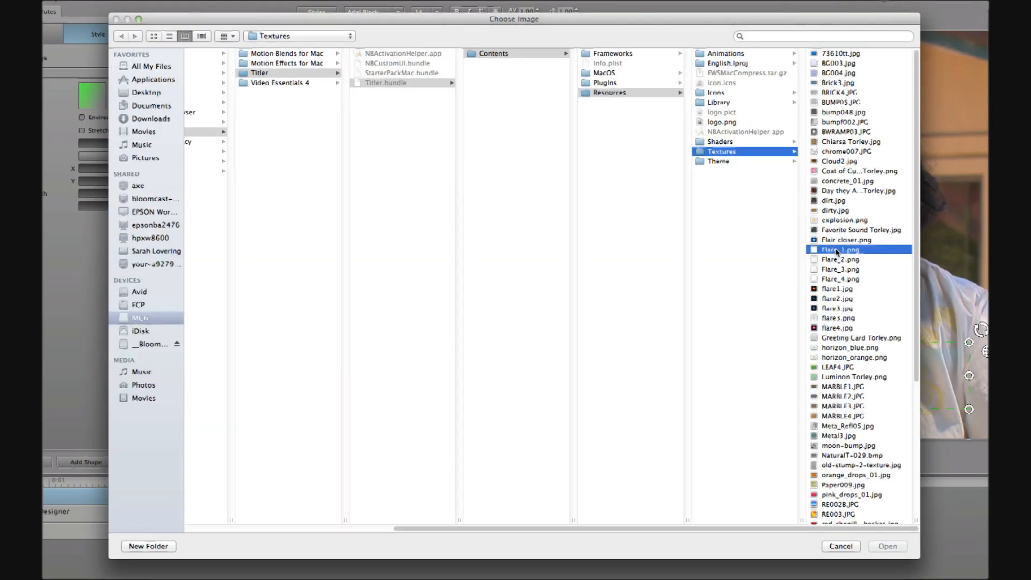
click(721, 288)
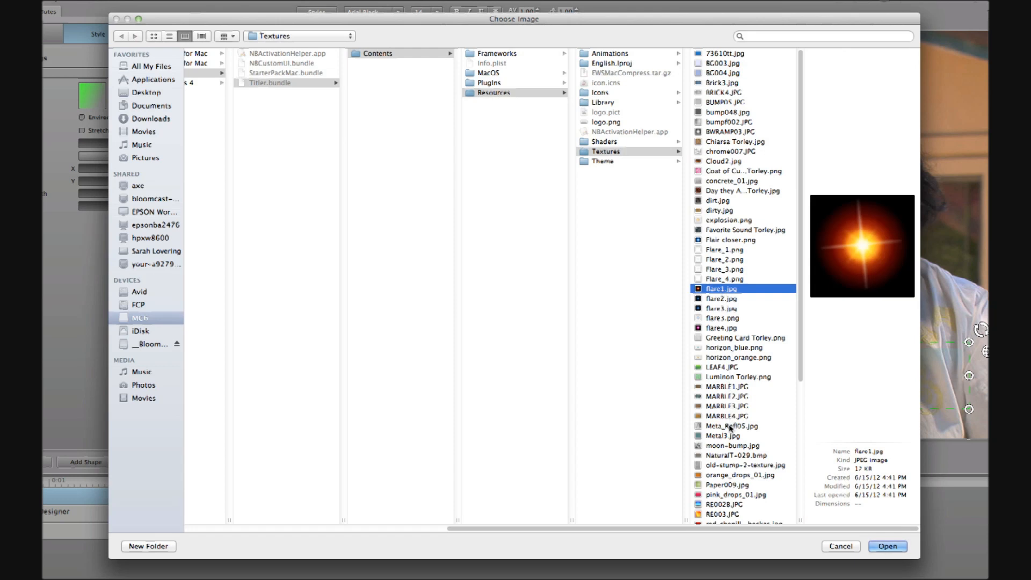
click(726, 416)
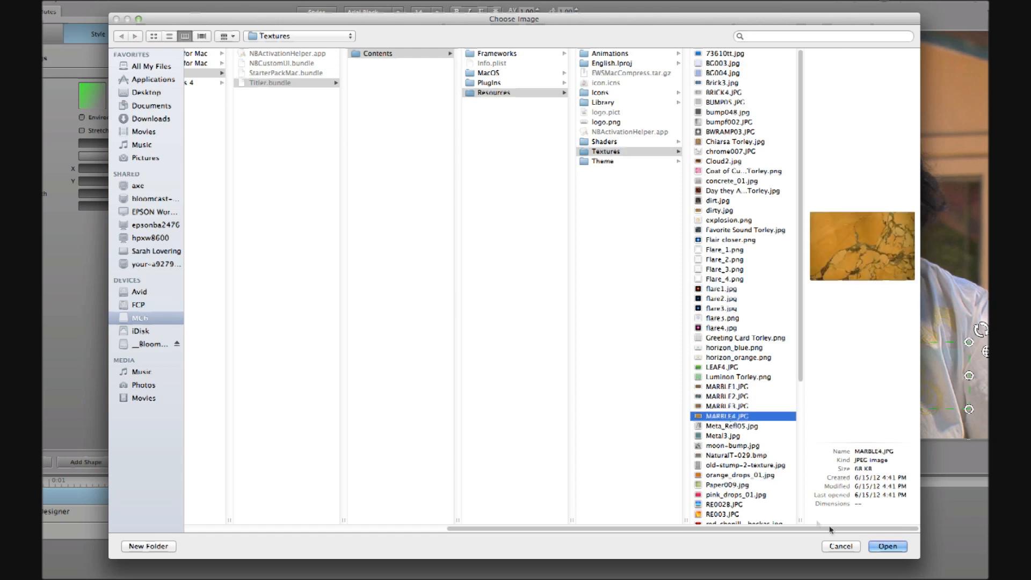
click(887, 545)
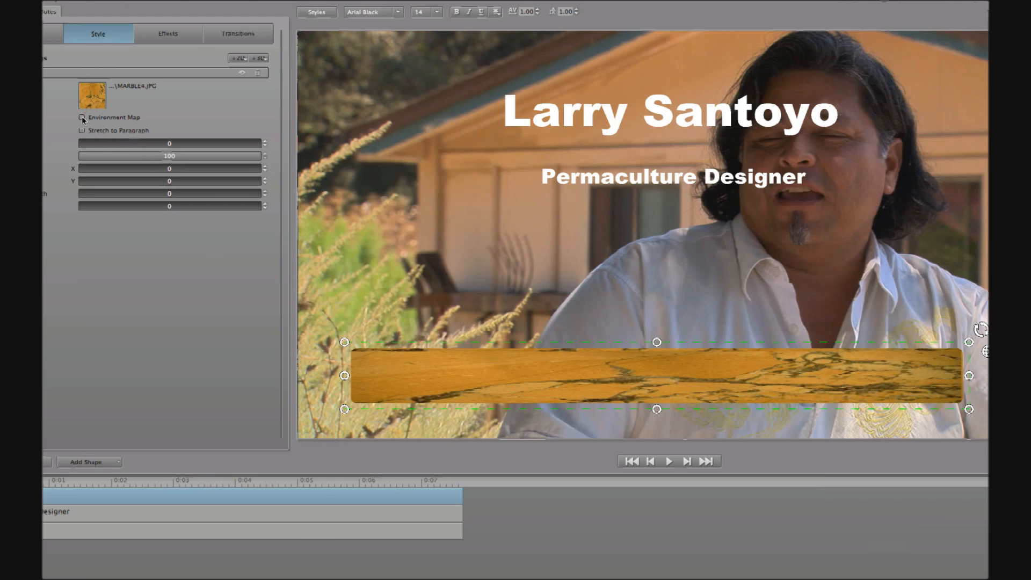
click(81, 117)
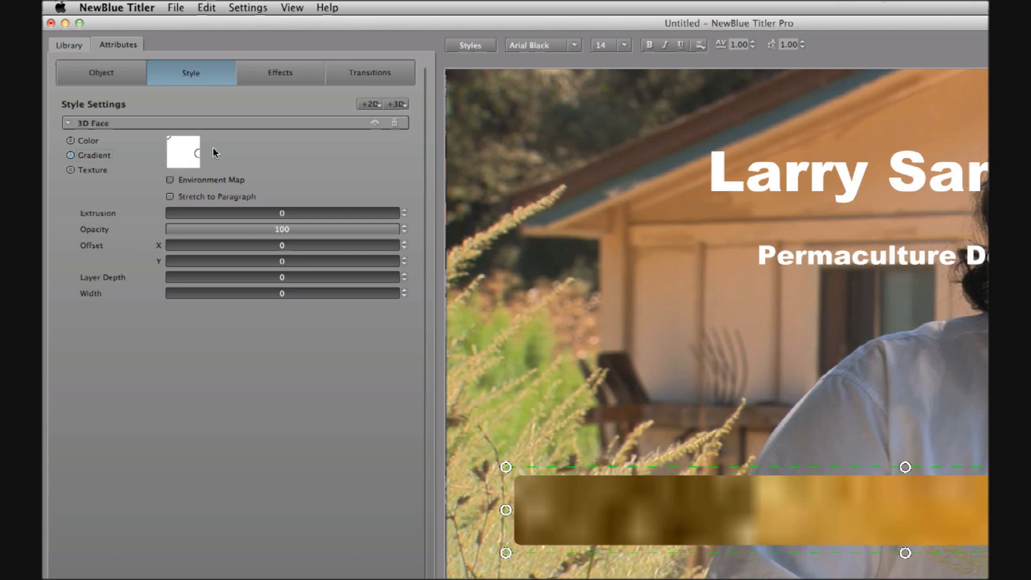
Make a bar gradient stop fully transparent and add another style layer
click(182, 152)
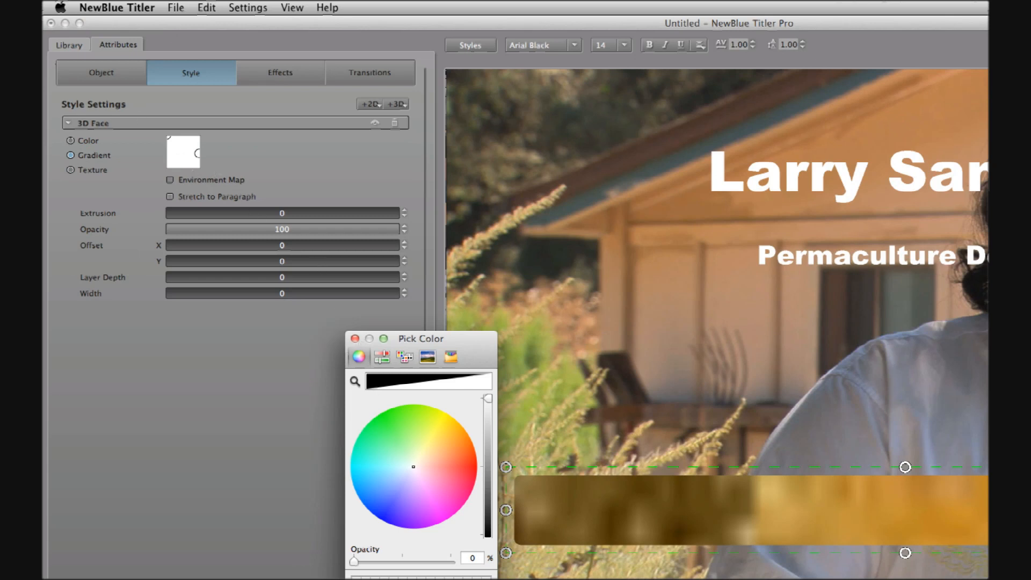
click(355, 338)
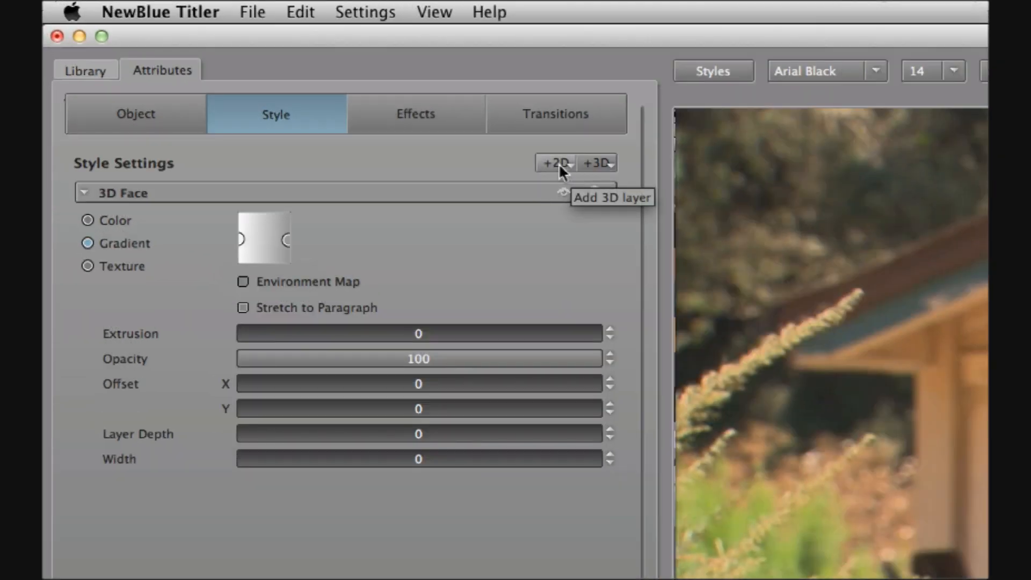
click(84, 192)
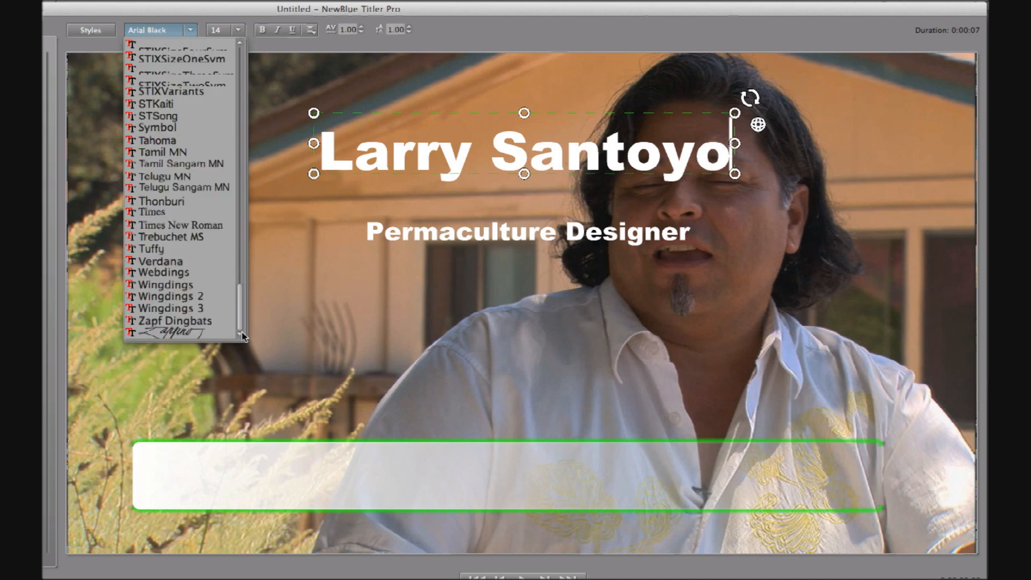
mouse_move(164, 176)
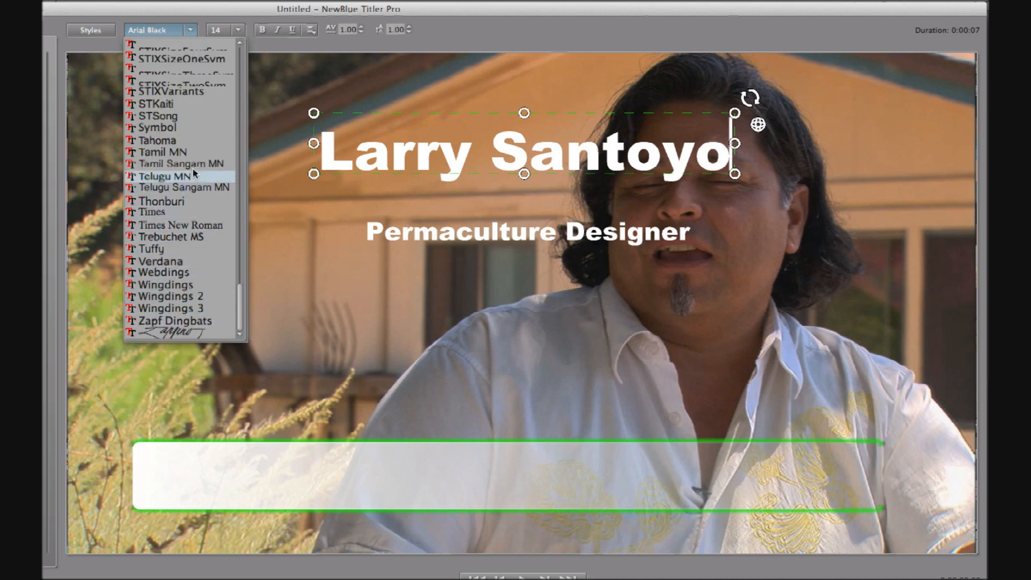
Set the Larry Santoyo name to Tahoma with a solid black face
click(156, 140)
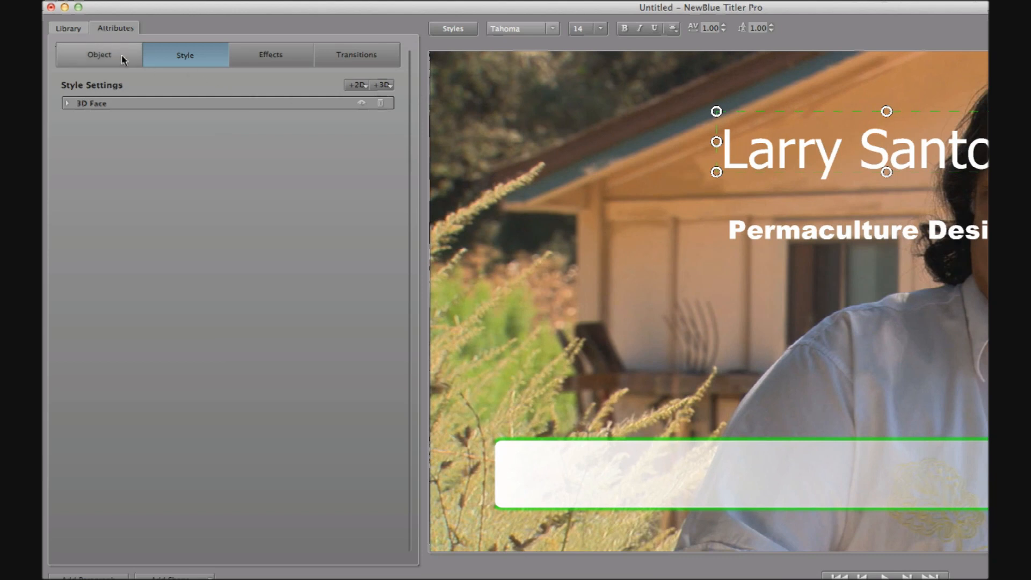
click(67, 103)
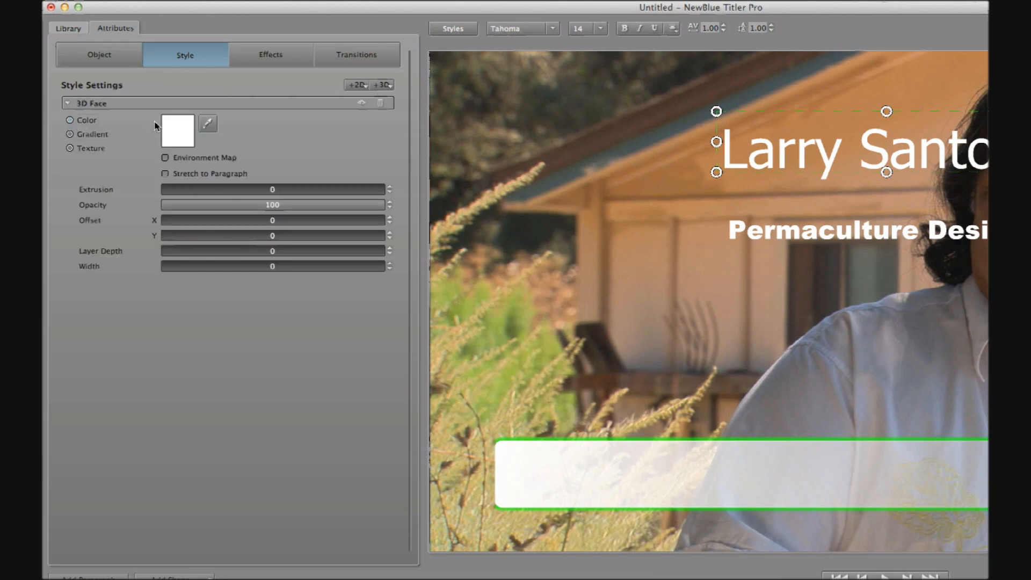
click(178, 130)
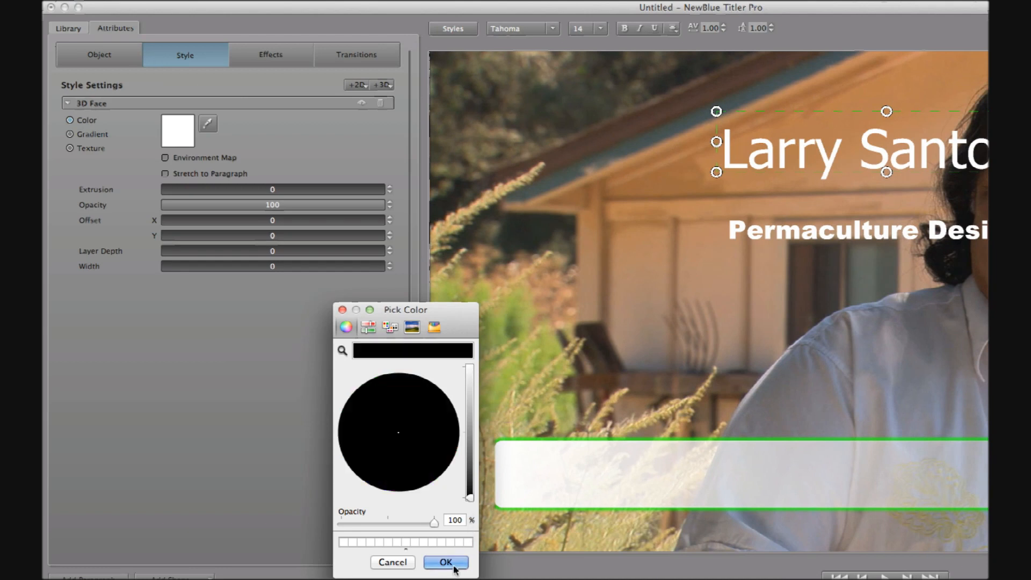
click(445, 563)
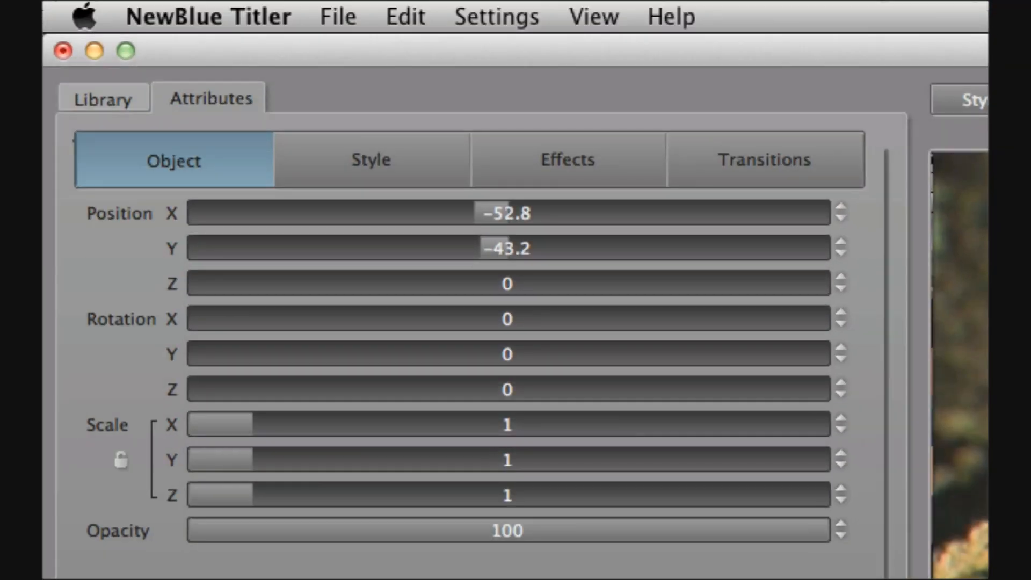
Add a 2D drop-shadow layer to the Larry Santoyo name
click(369, 159)
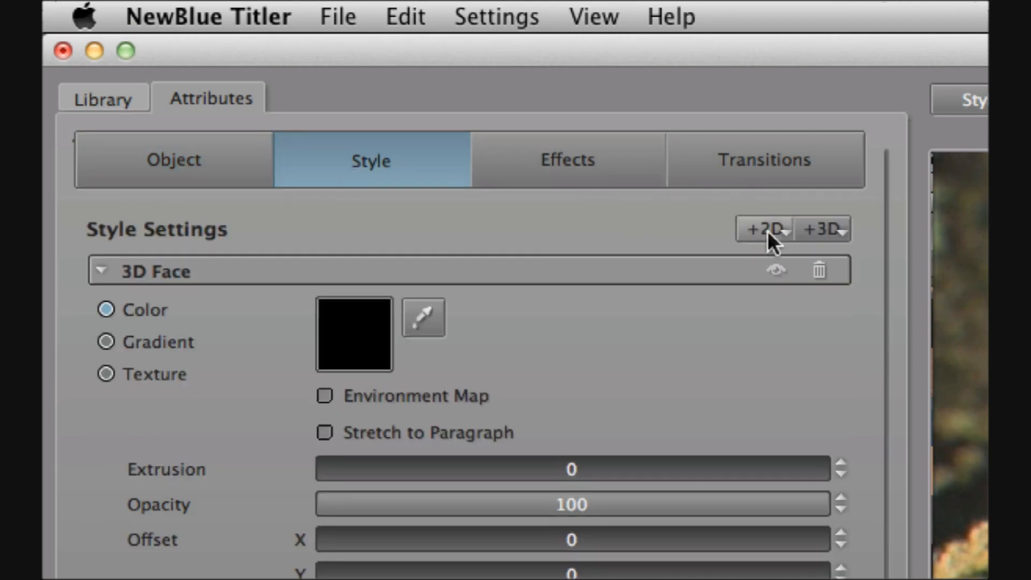
click(761, 229)
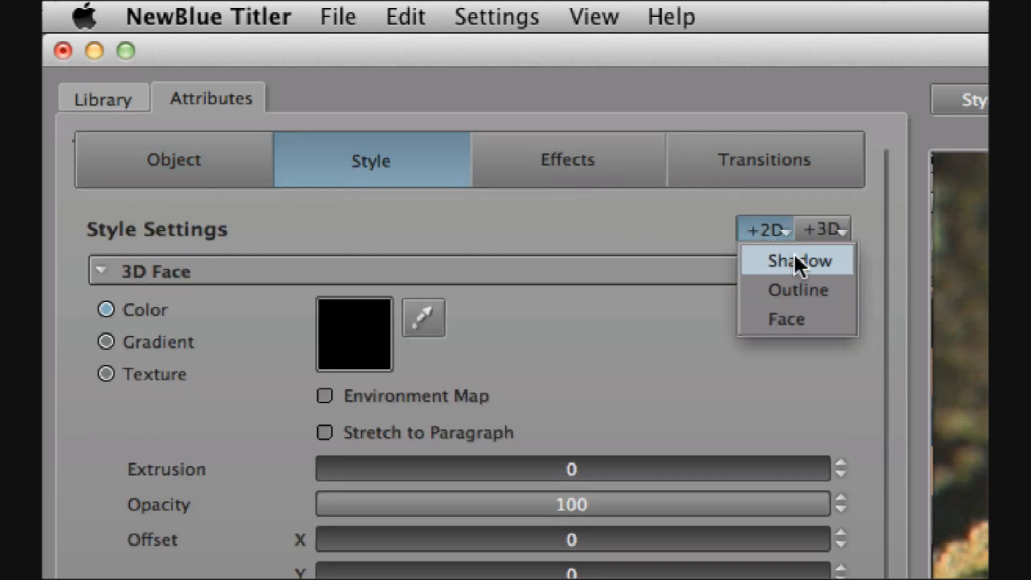
mouse_move(835, 290)
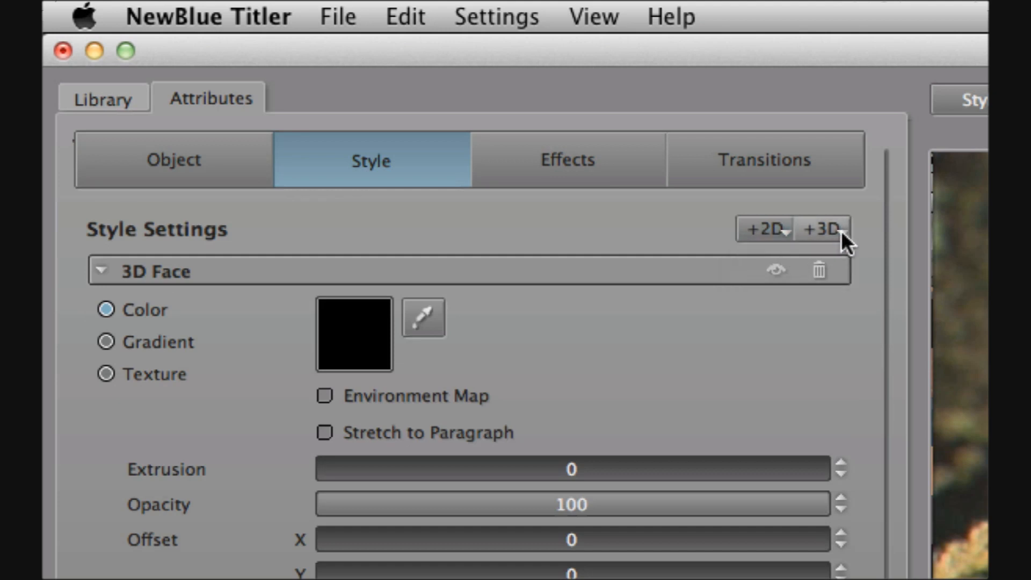
click(822, 229)
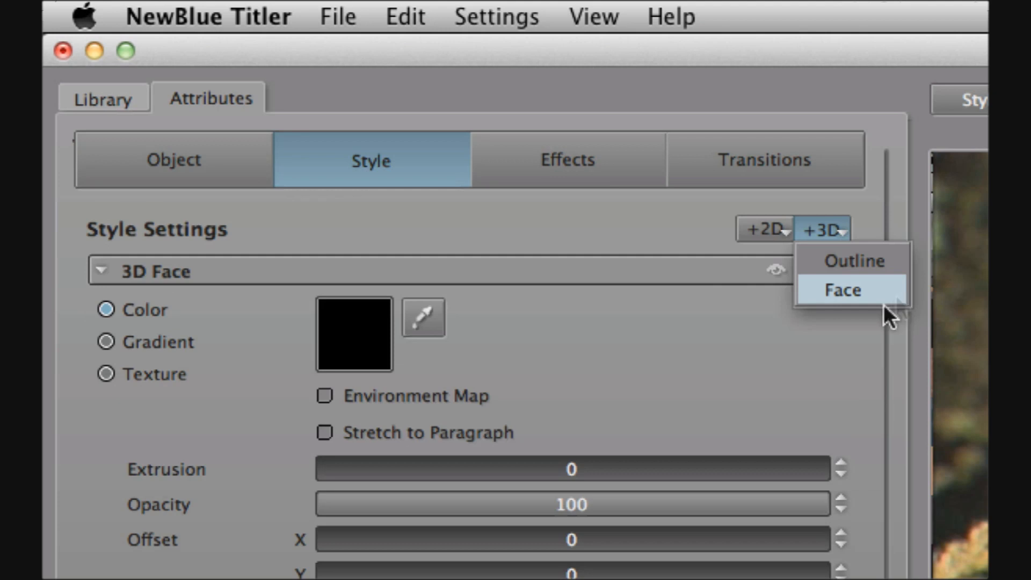
click(765, 228)
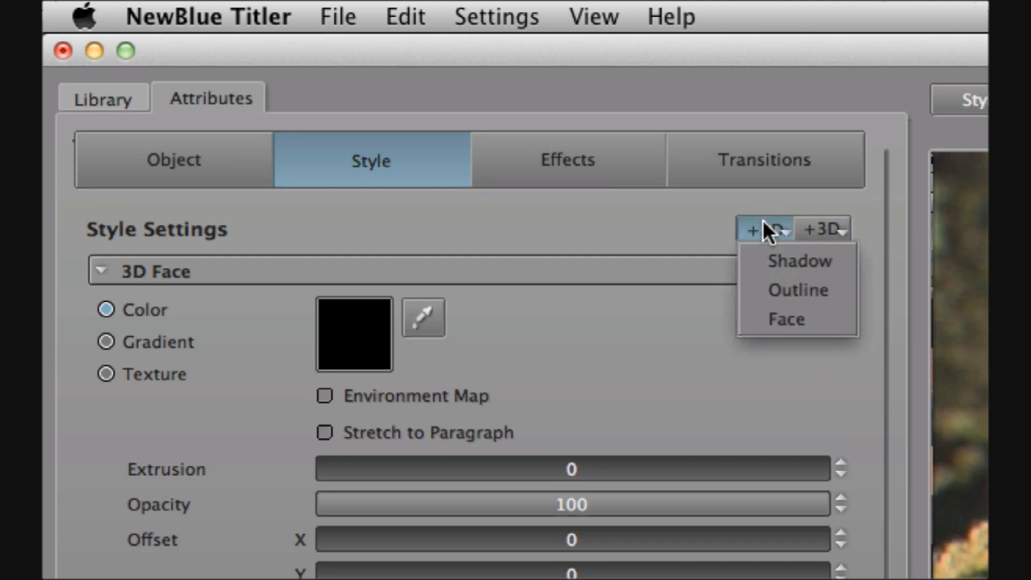
click(798, 260)
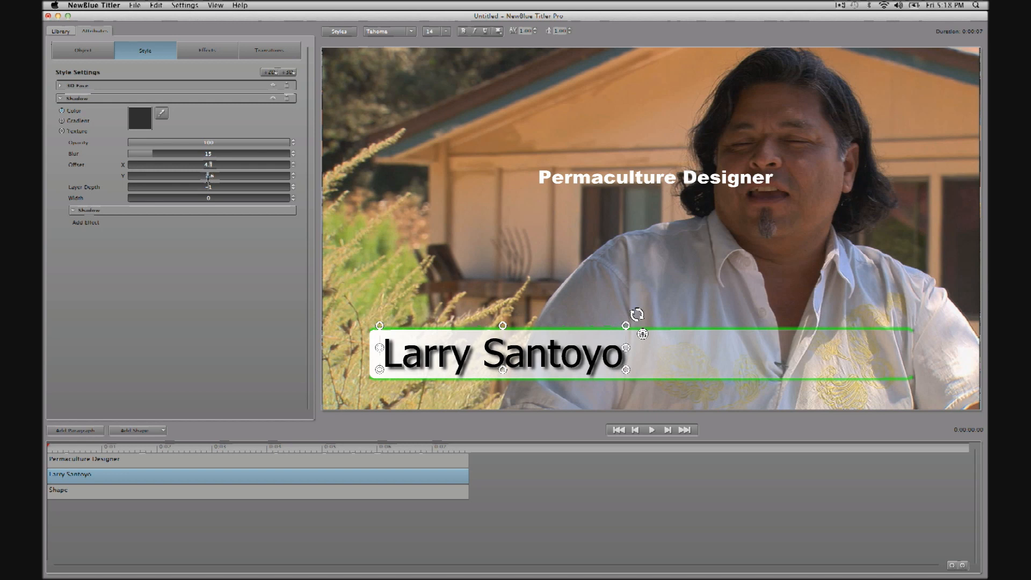
mouse_move(211, 187)
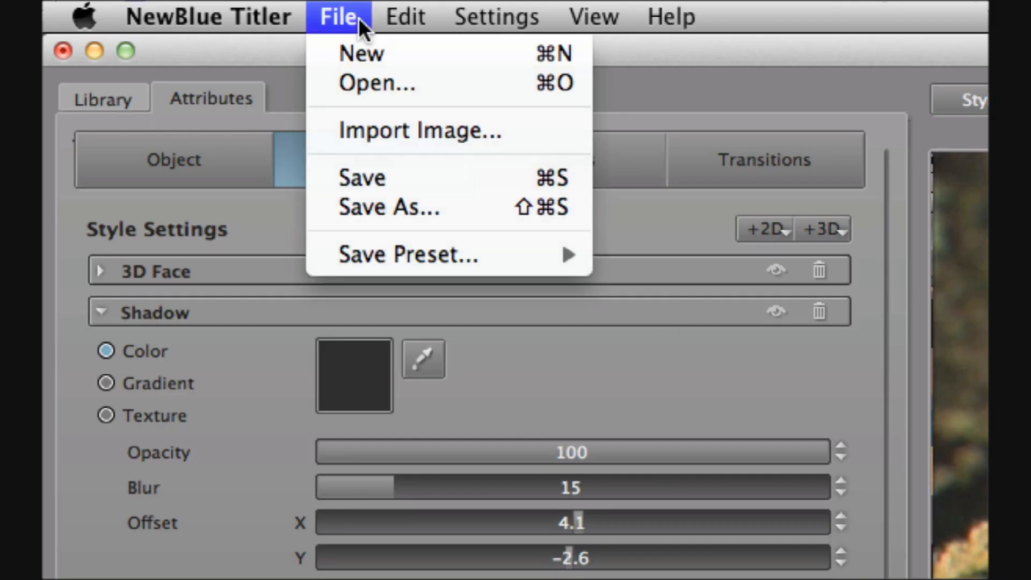
mouse_move(407, 255)
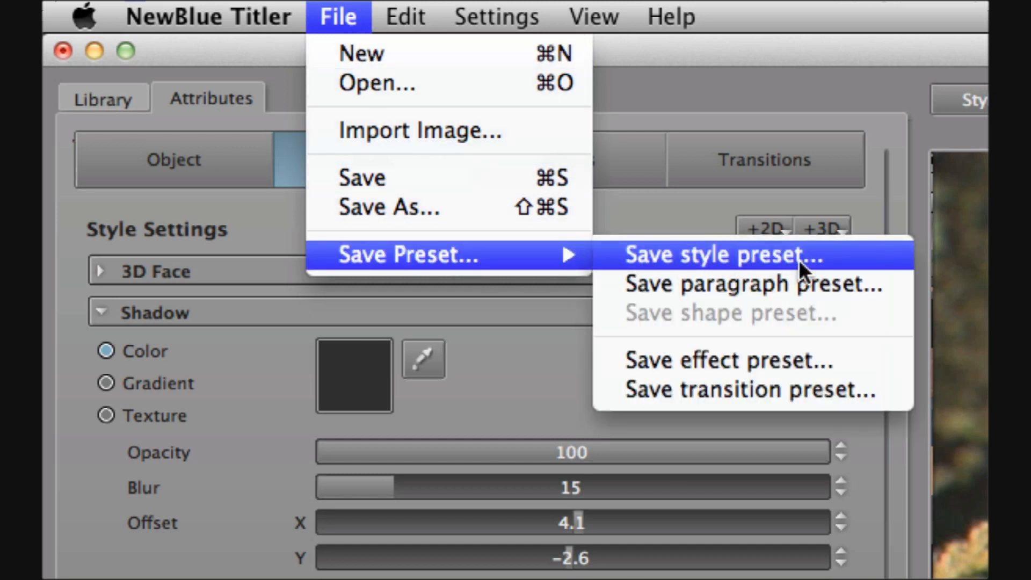
mouse_move(888, 276)
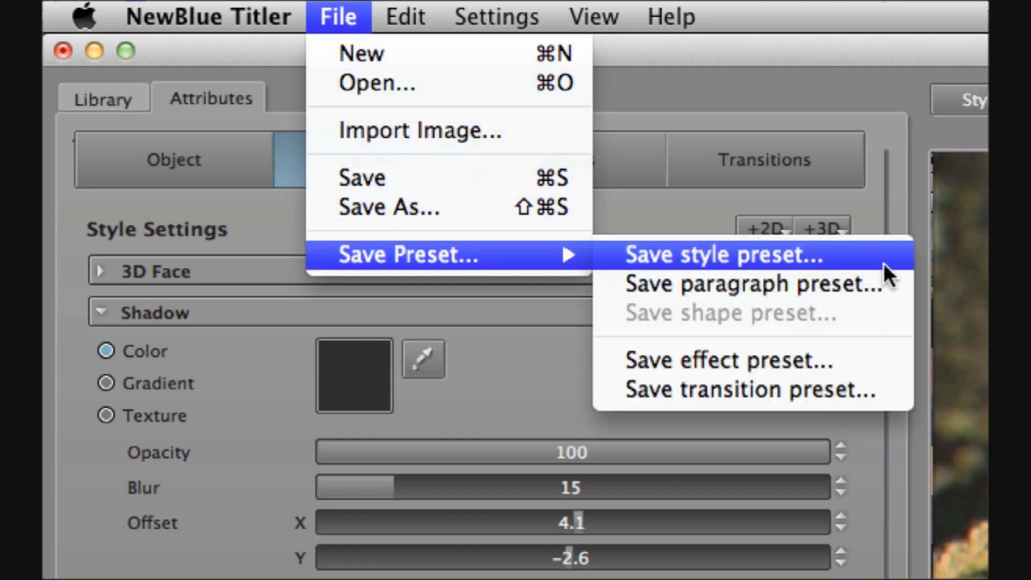
Save the name's style as preset 'PLT' and view it in the Library's styles
click(721, 255)
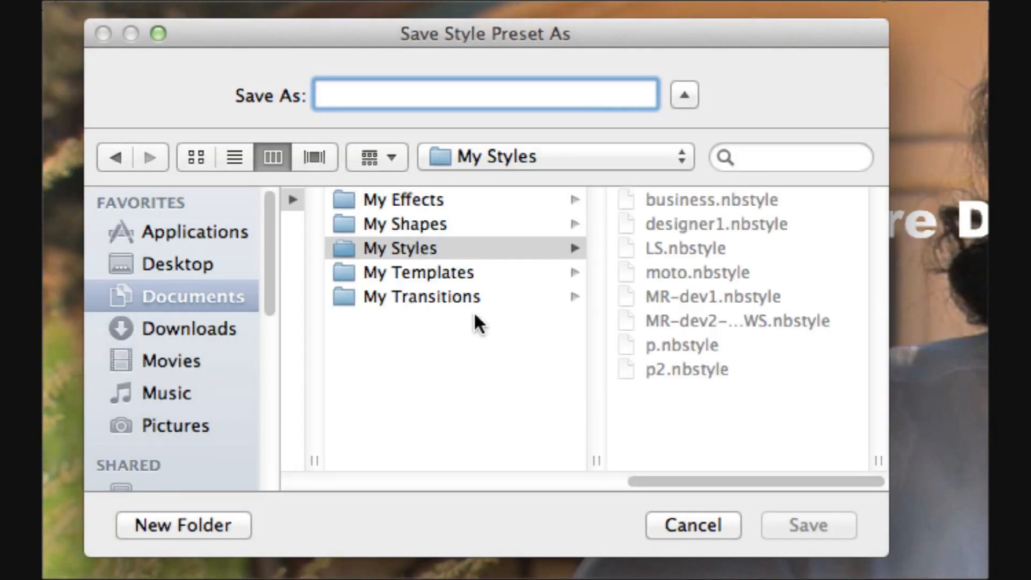
text(PLT)
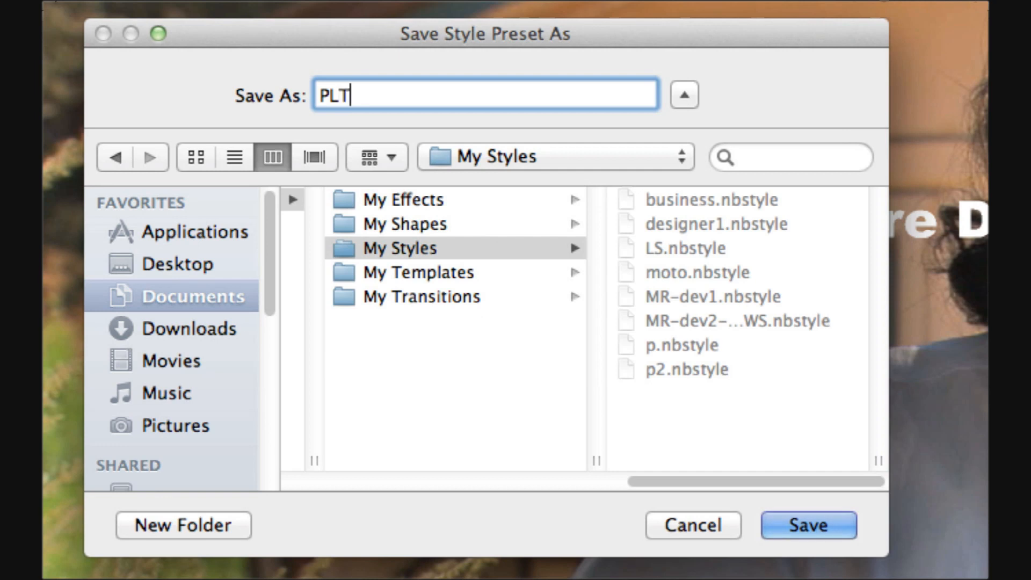
click(808, 525)
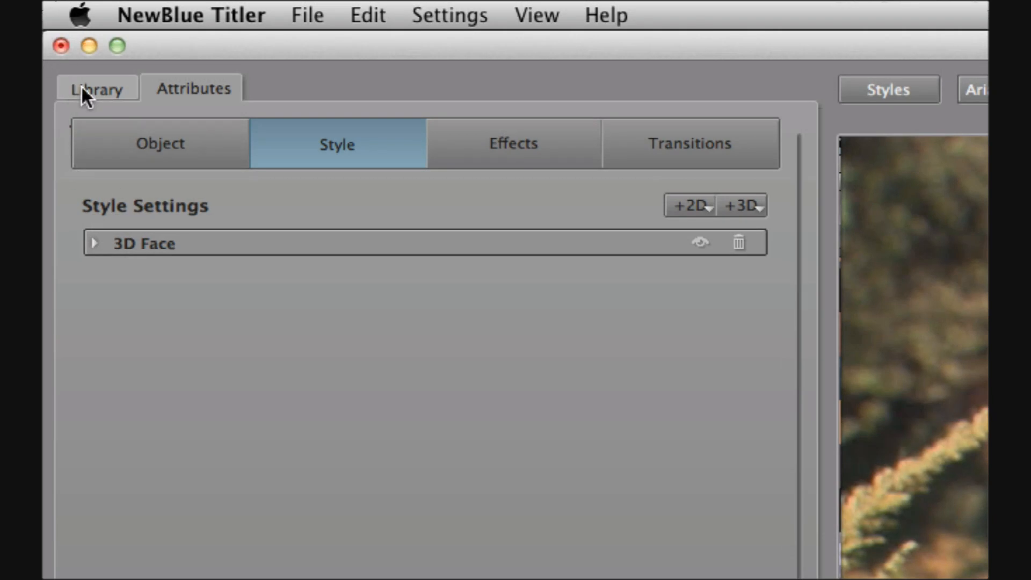
click(97, 88)
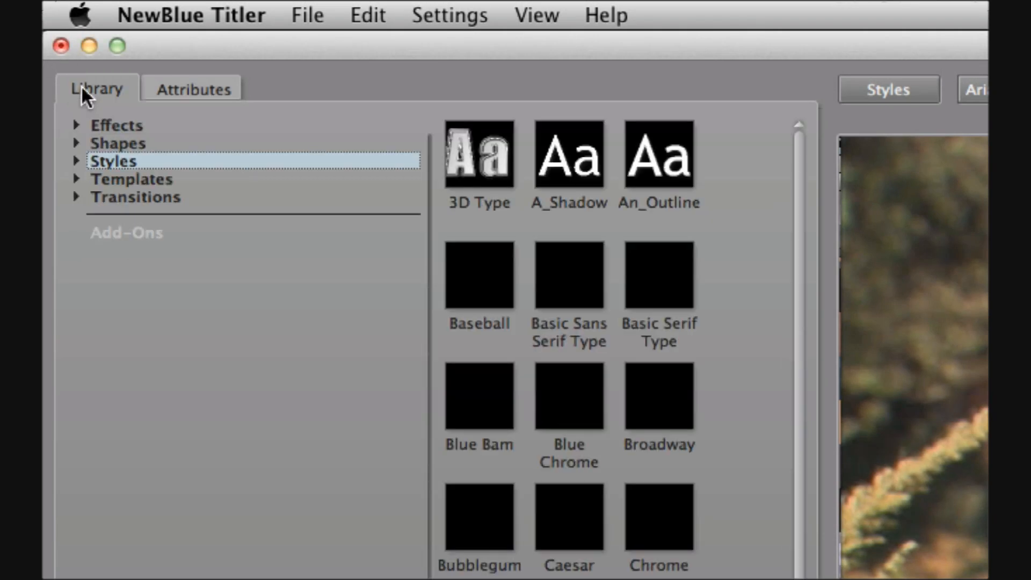
click(114, 160)
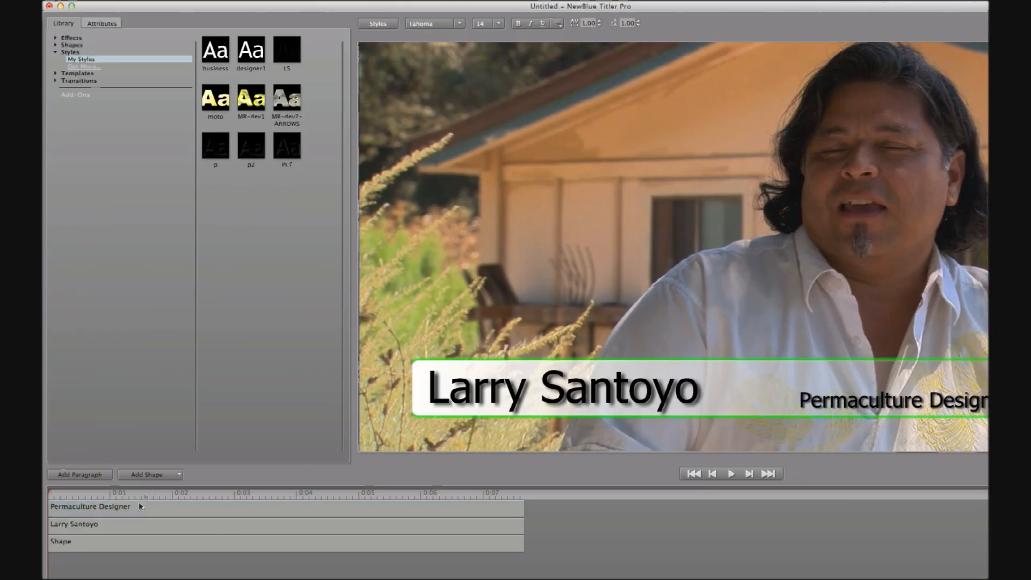
Select the Larry Santoyo name and show its Style layers
click(73, 524)
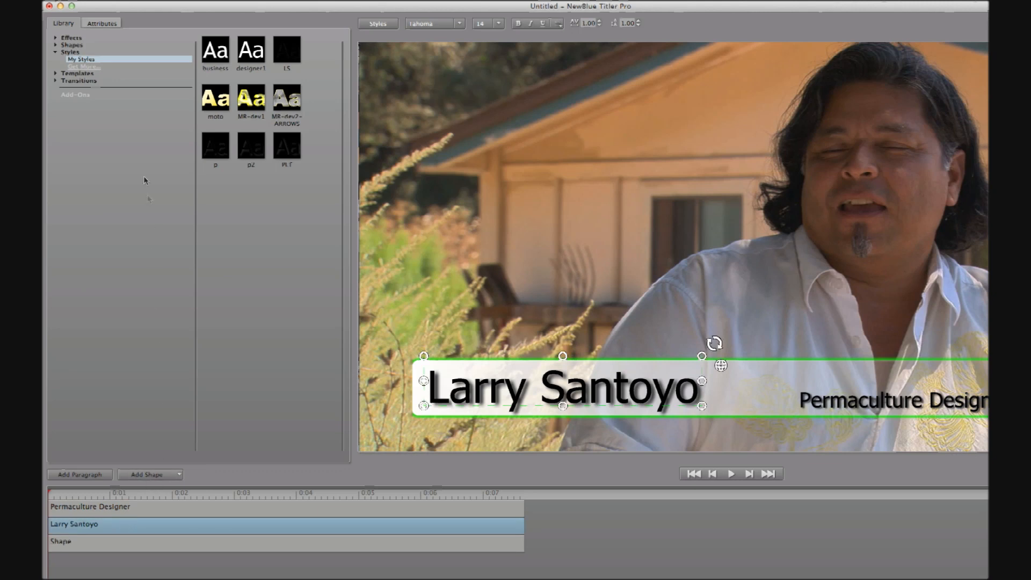
click(102, 23)
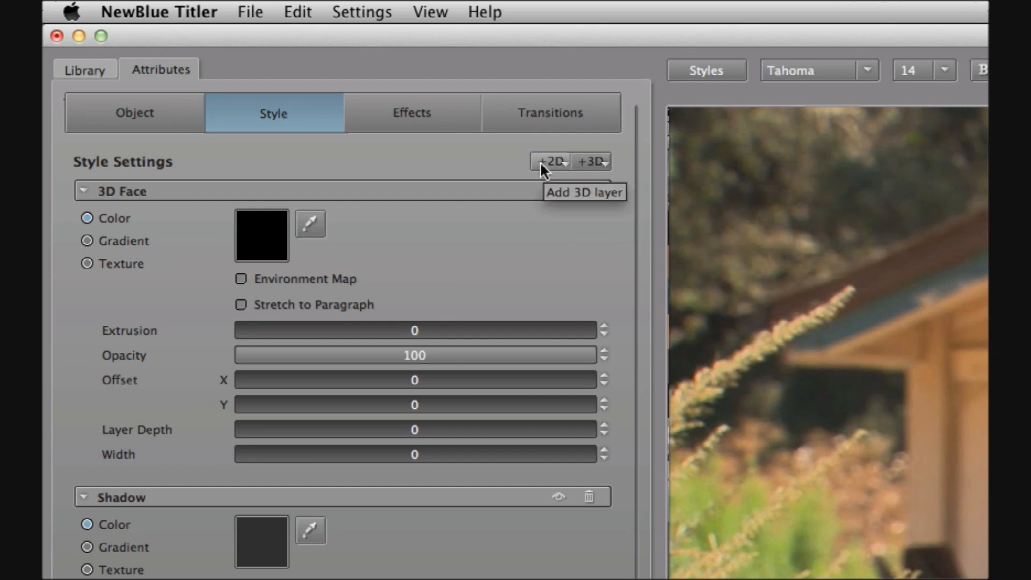
Add a green 2D face layer to the Larry Santoyo name
click(548, 161)
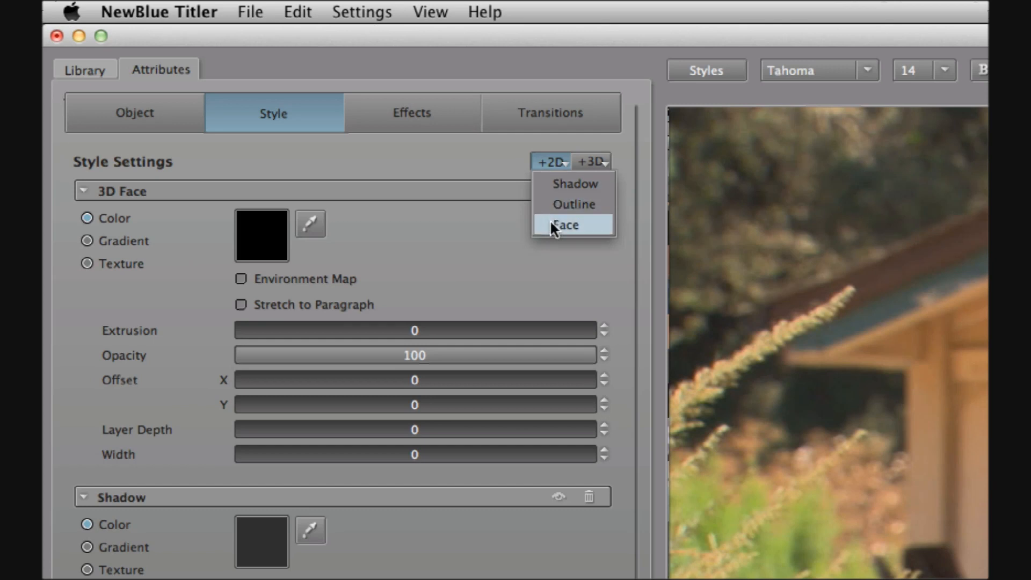
mouse_move(585, 166)
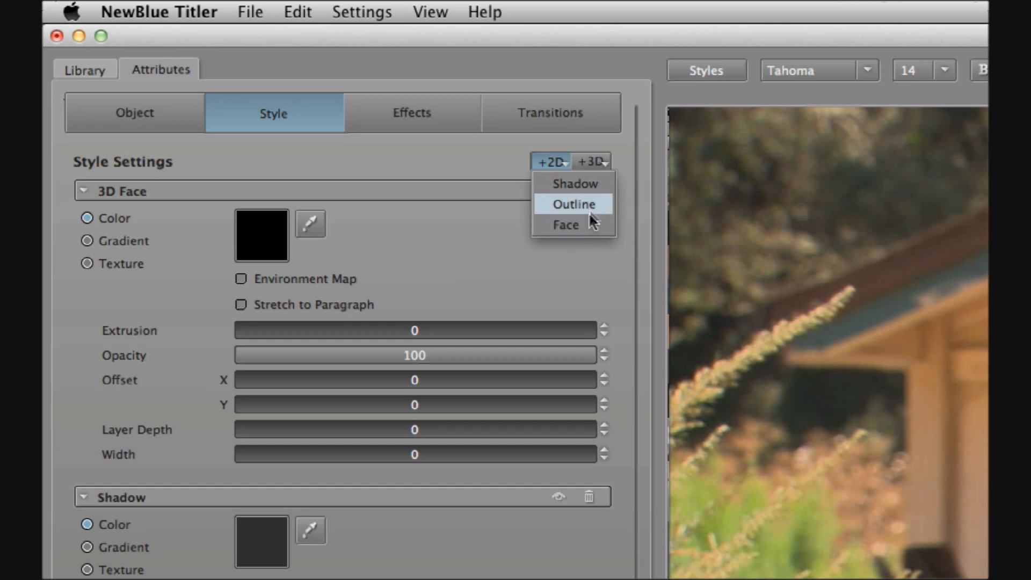
click(565, 225)
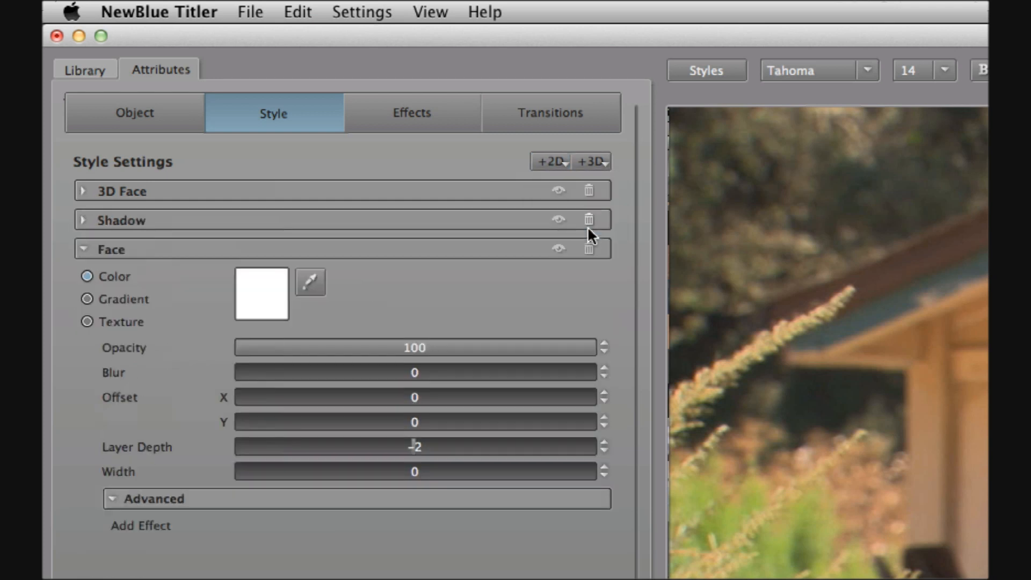
click(261, 294)
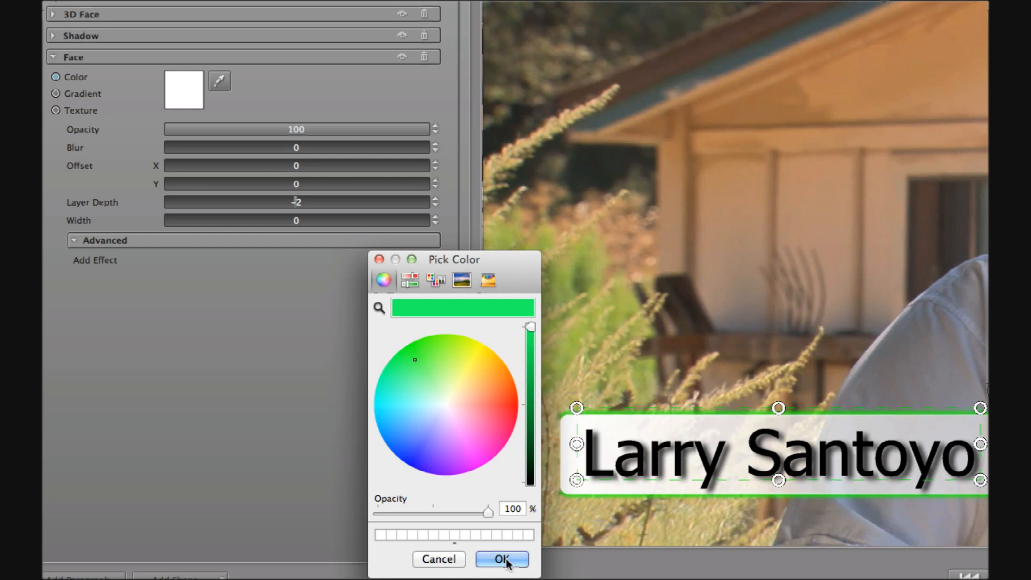
click(502, 558)
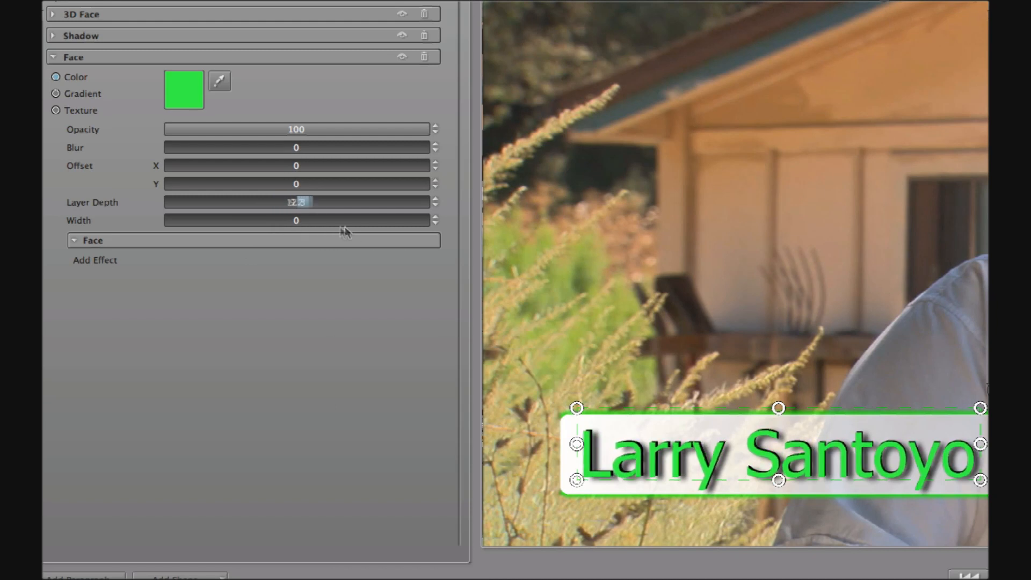
Adjust the green face's depth and thin its width so dark edges show
drag(299, 202, 227, 201)
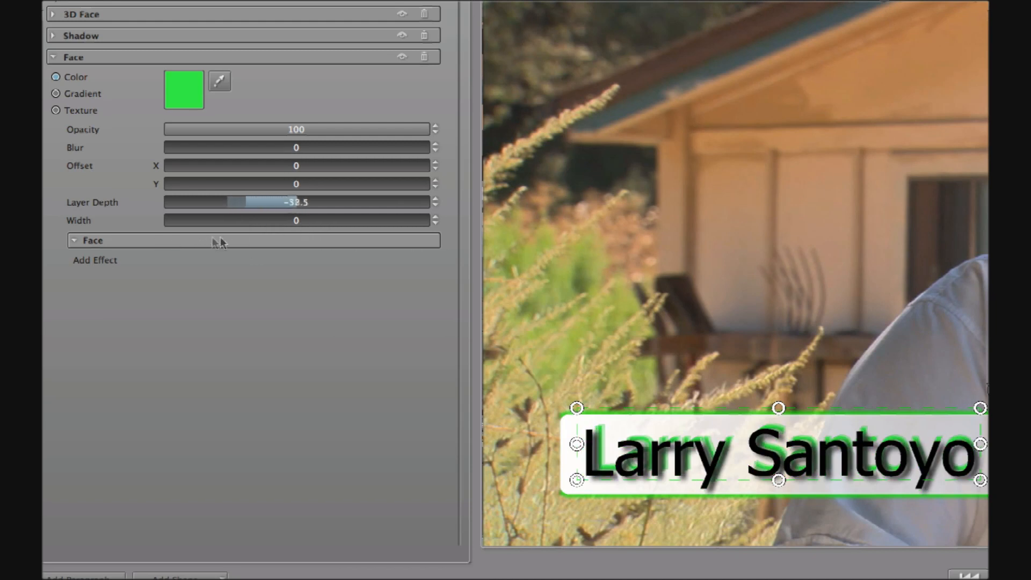
drag(226, 202, 299, 202)
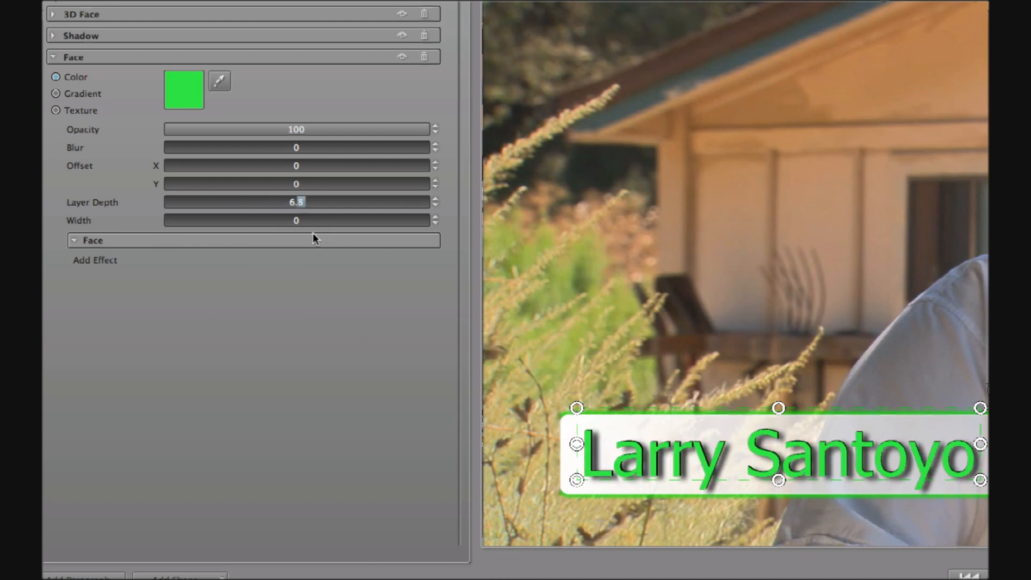
drag(296, 202, 295, 220)
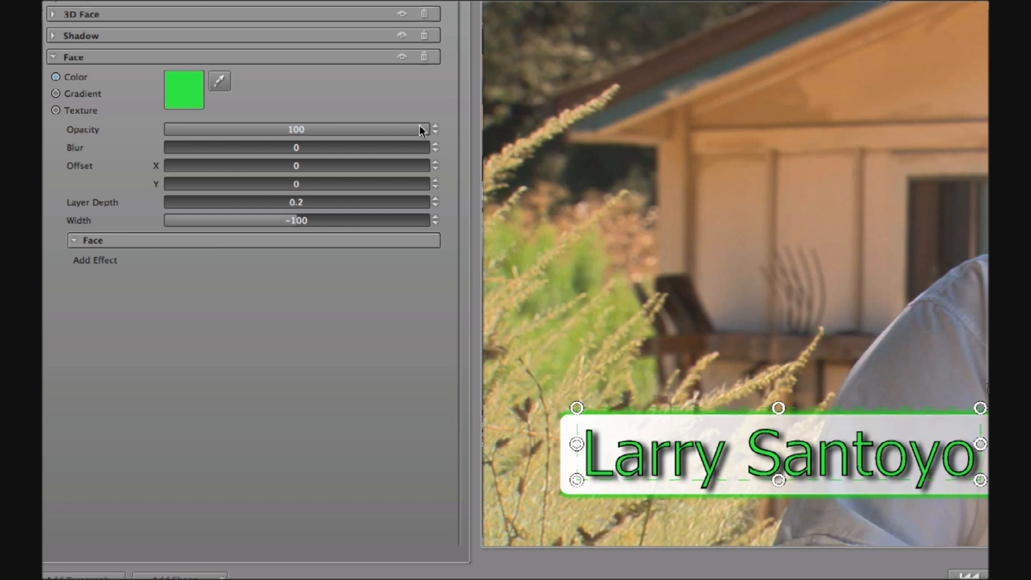
drag(420, 129, 302, 129)
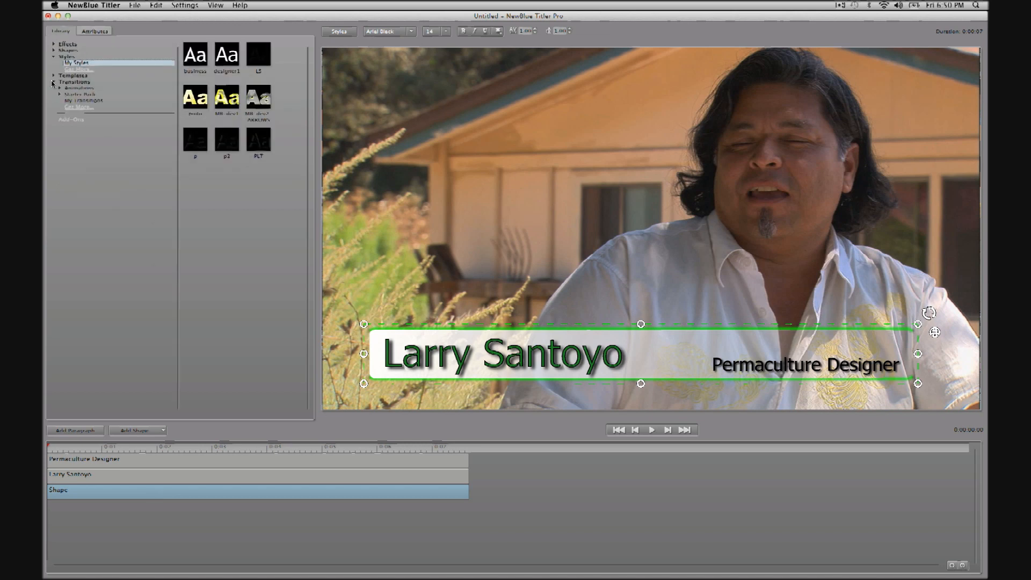
Apply Fade In to the bar, browse Fly In presets for the name, and preview
click(58, 88)
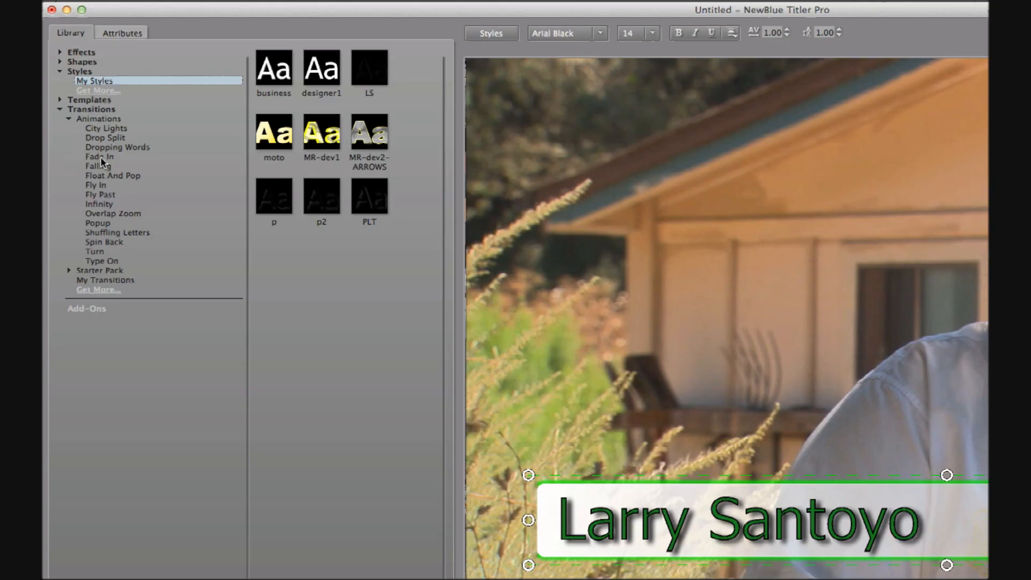
click(99, 156)
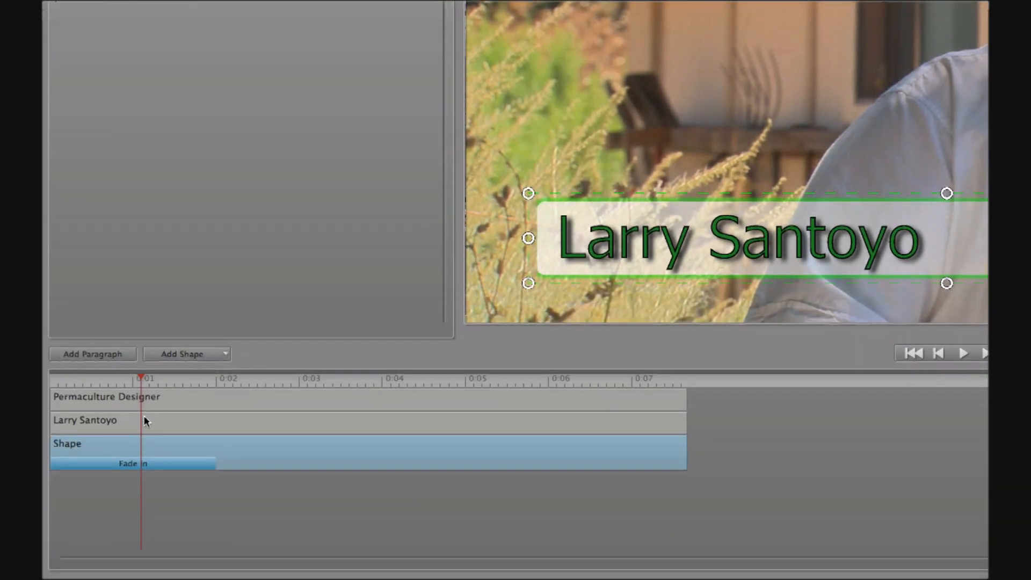
click(84, 419)
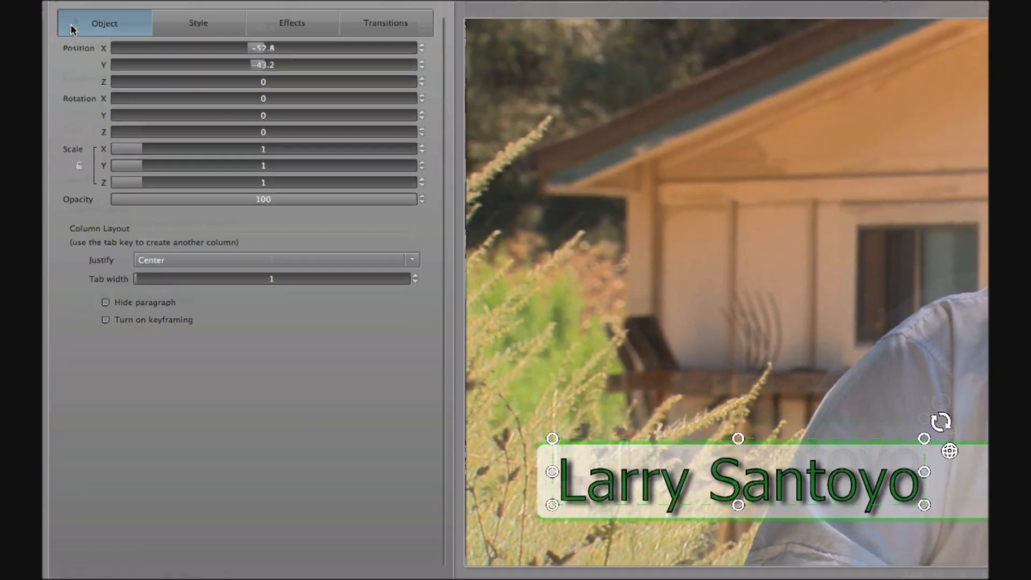
click(70, 14)
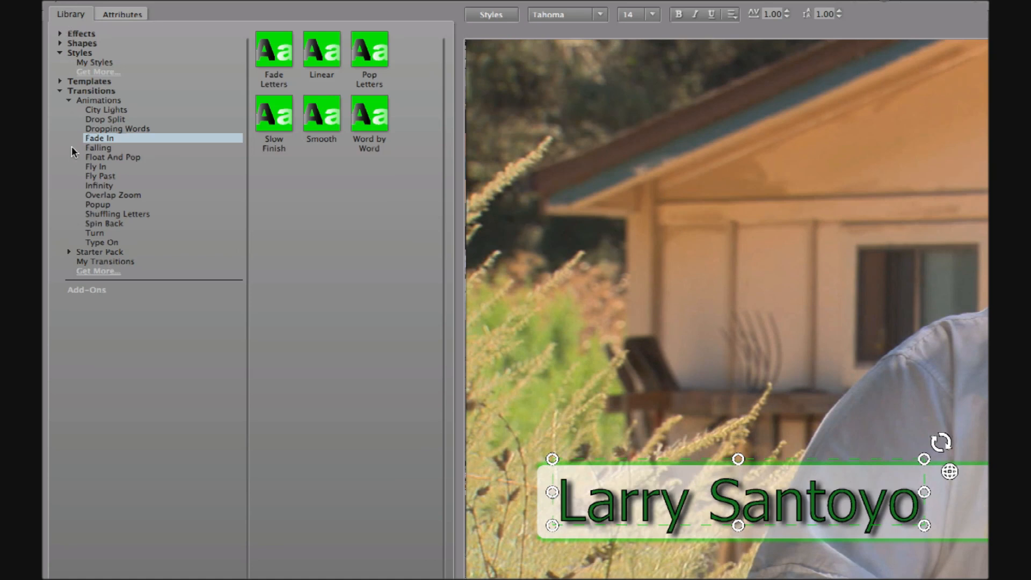
click(96, 167)
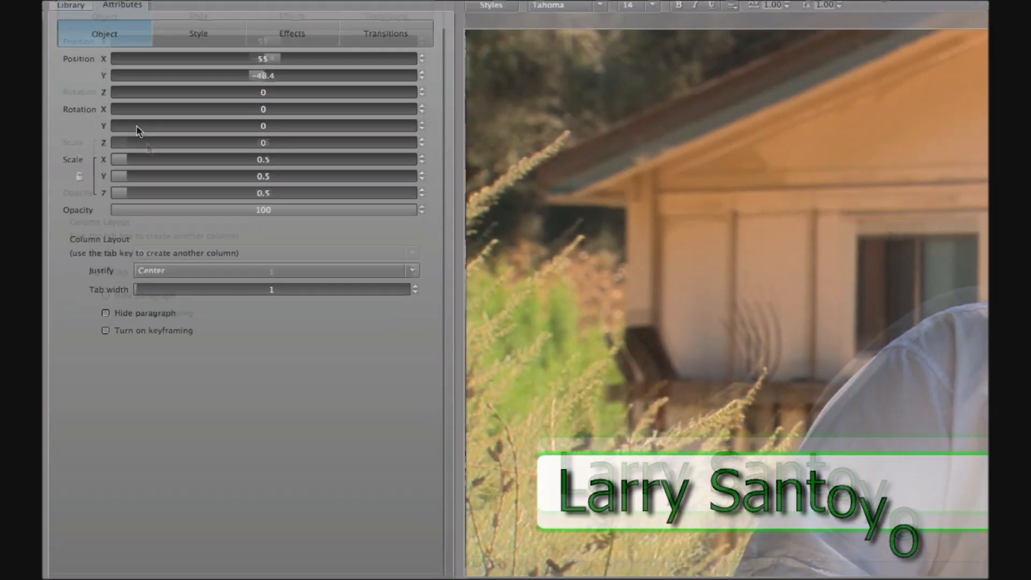
click(70, 15)
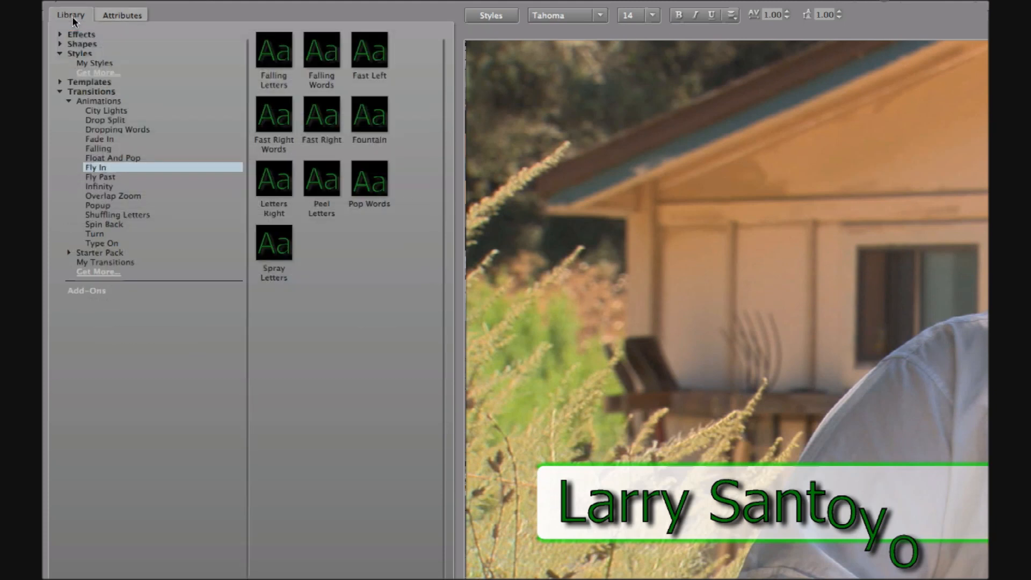
mouse_move(43, 136)
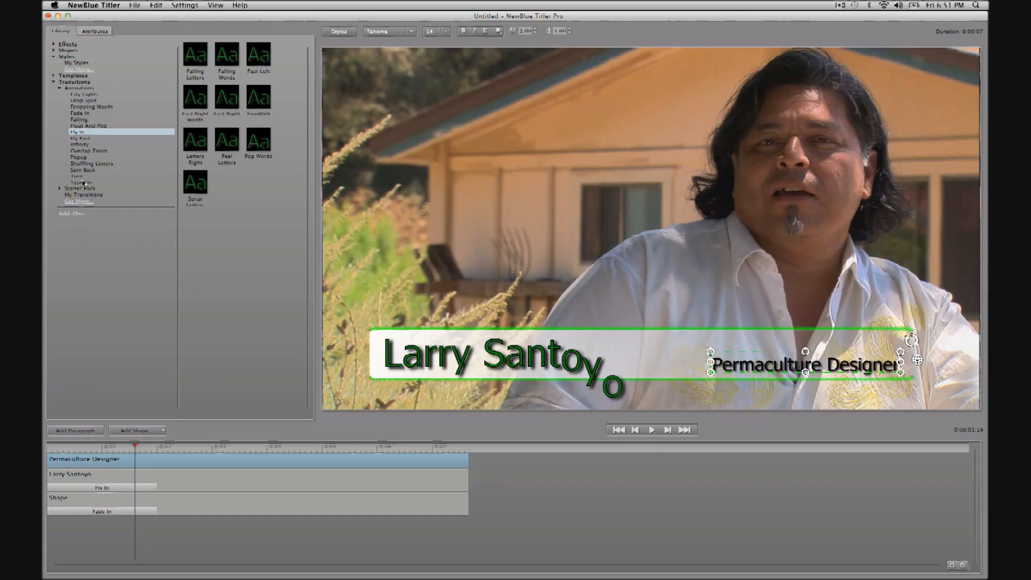
click(80, 182)
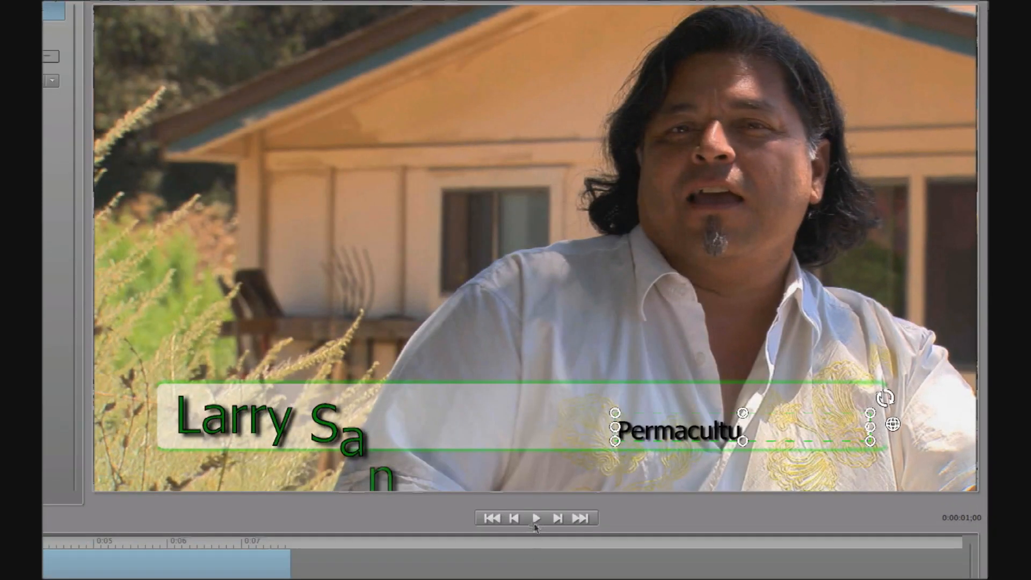
Play the lower third repeatedly, pausing and resuming to check the Permaculture Designer type-on
click(536, 518)
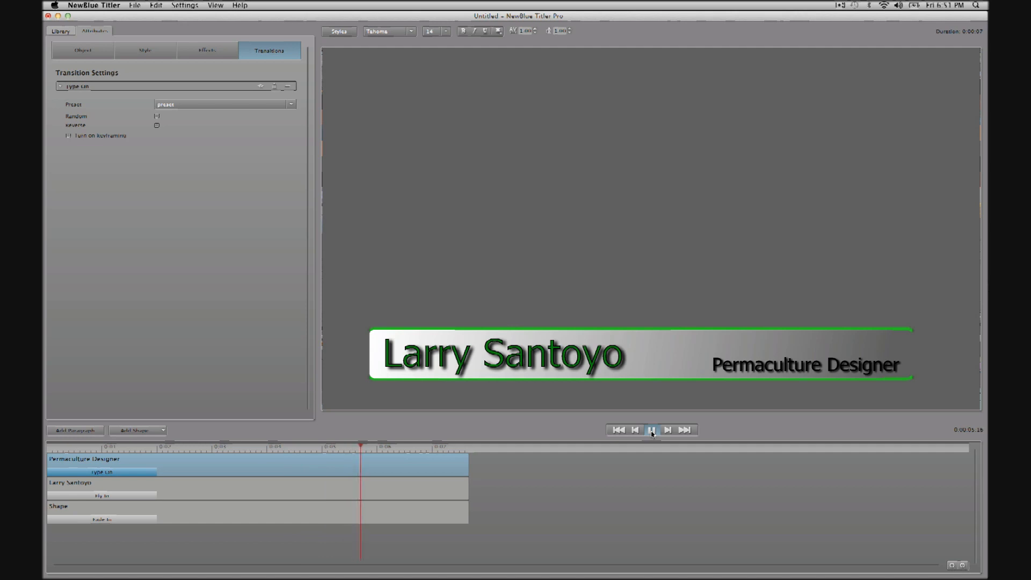
click(651, 429)
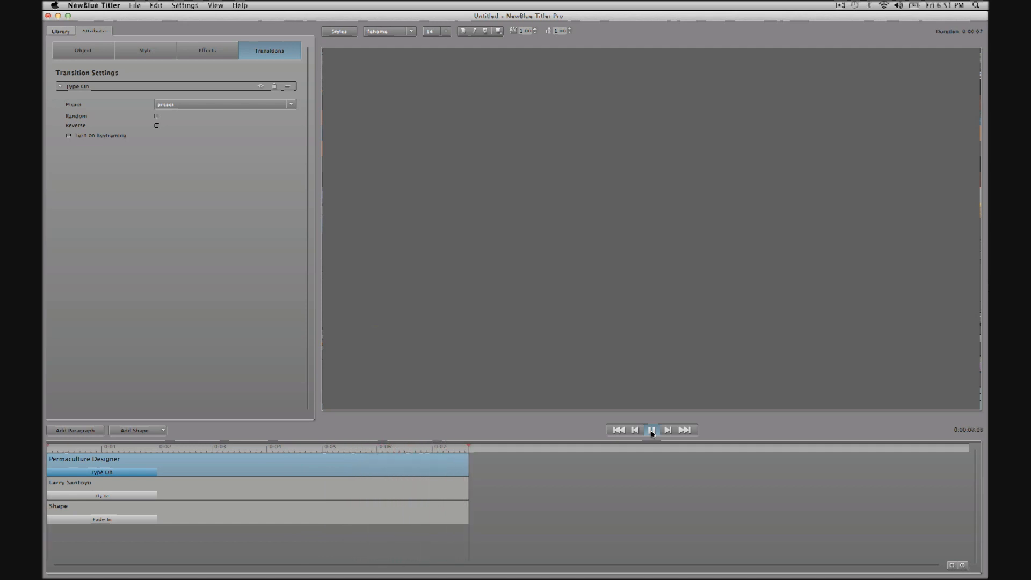
click(652, 430)
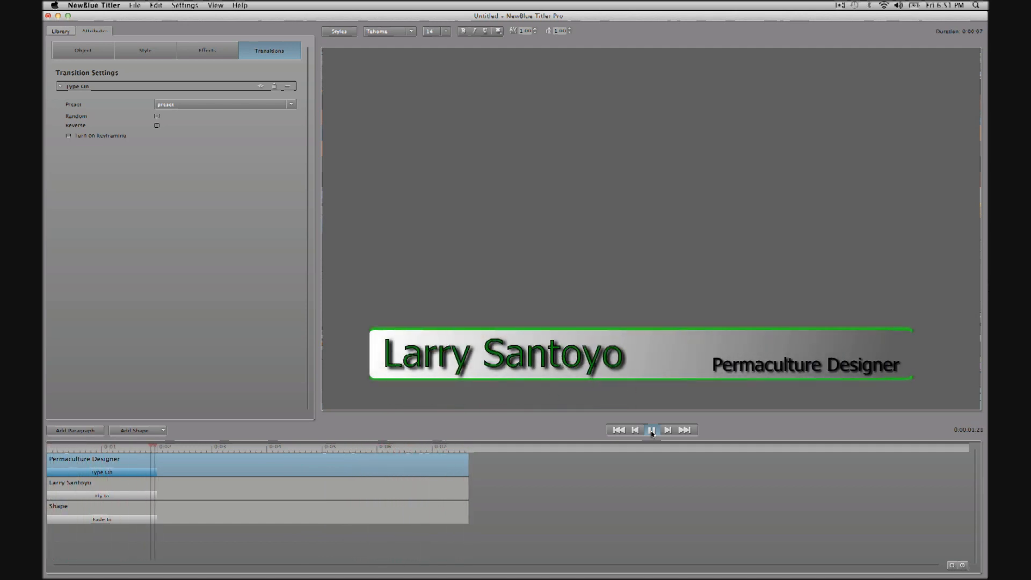
click(651, 430)
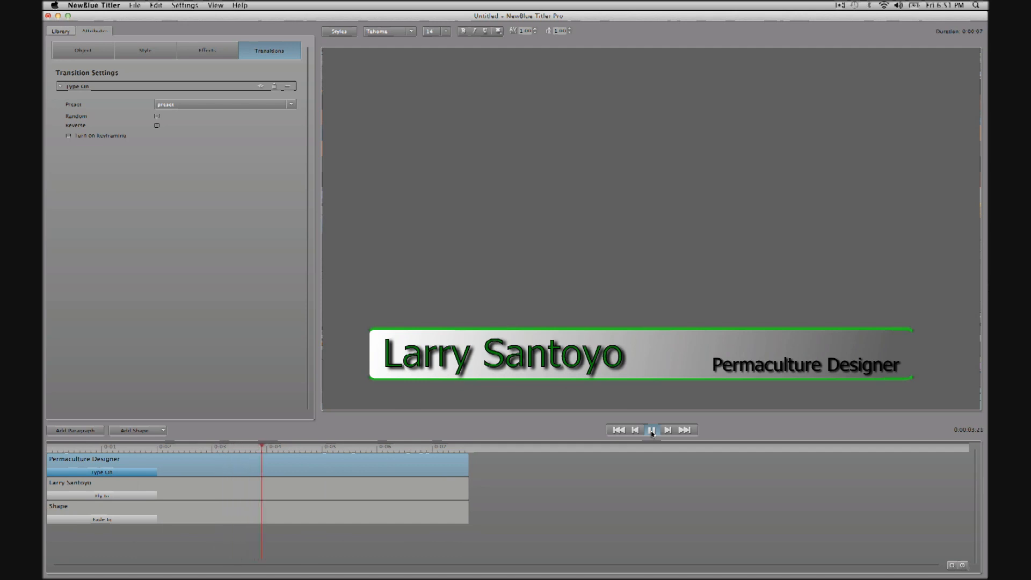
click(653, 430)
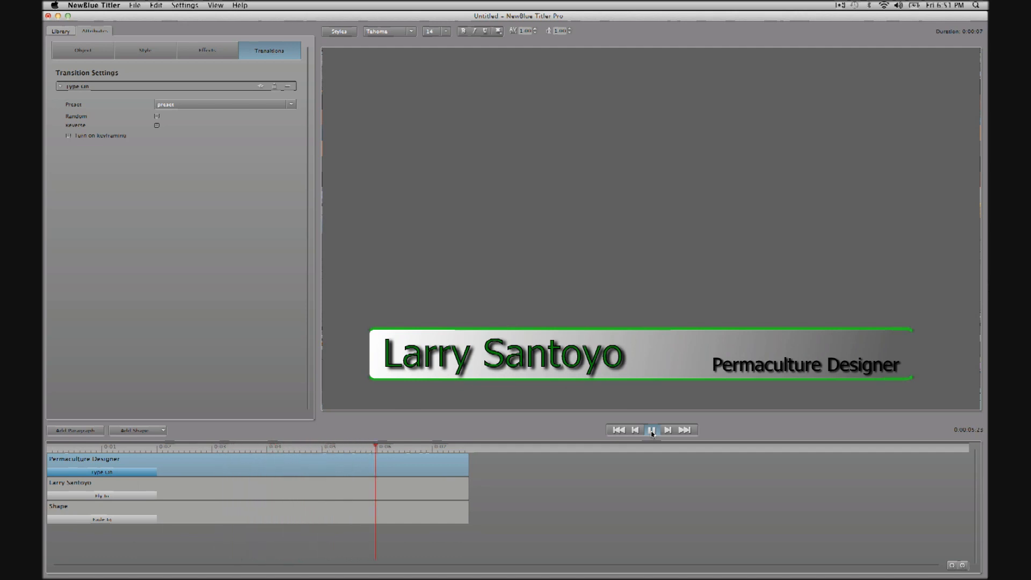
click(635, 430)
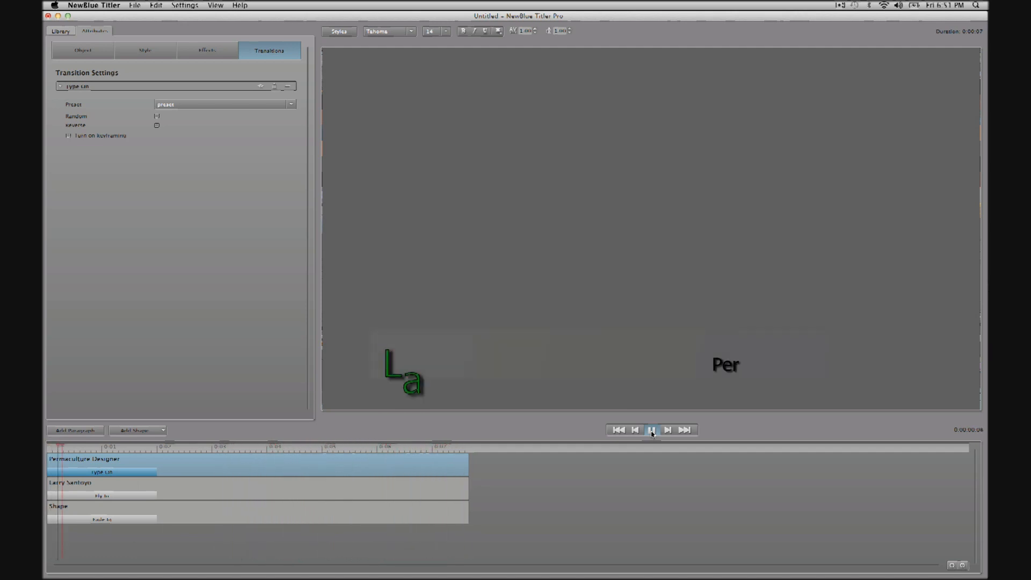
click(650, 430)
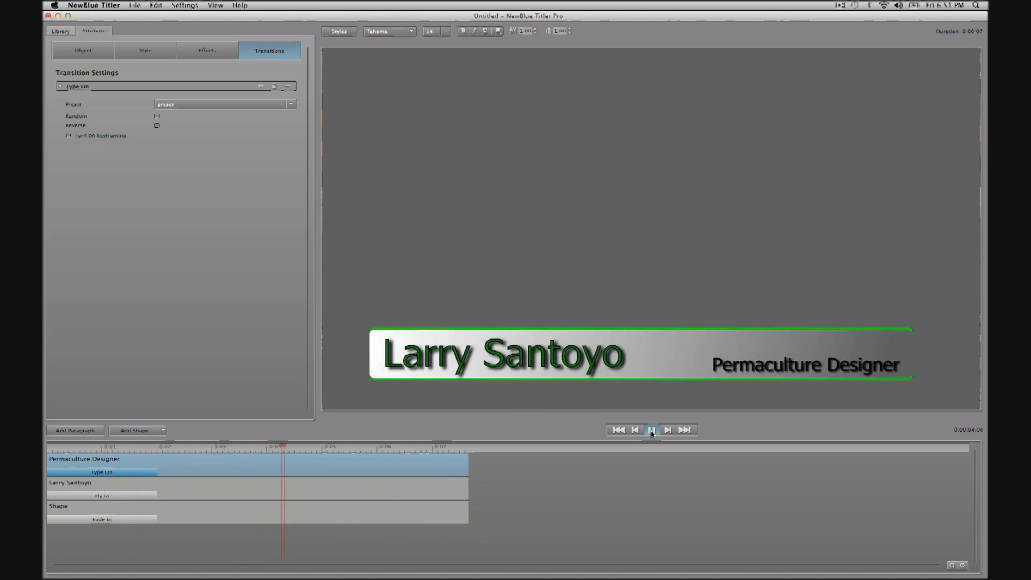
click(650, 430)
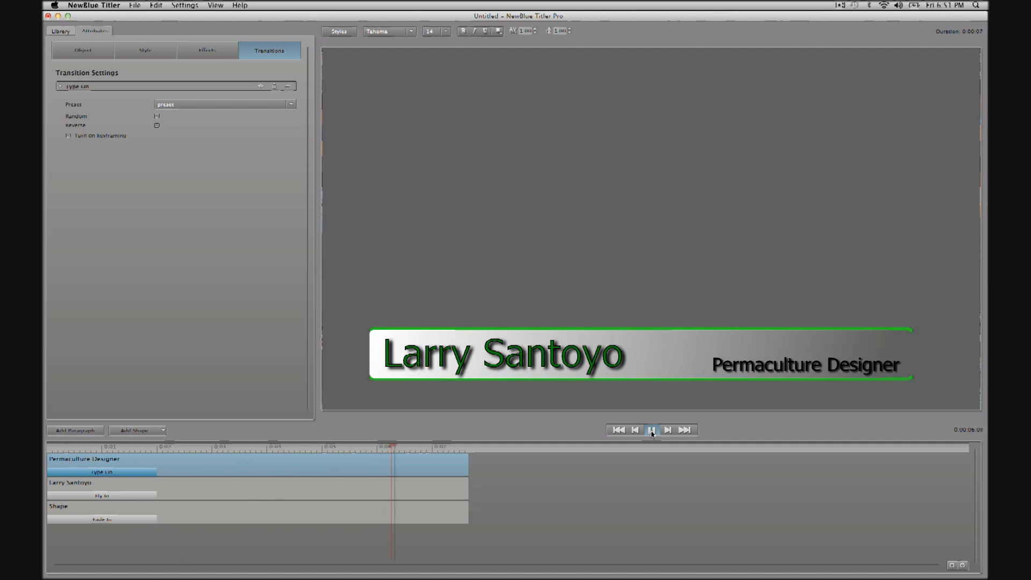
click(651, 429)
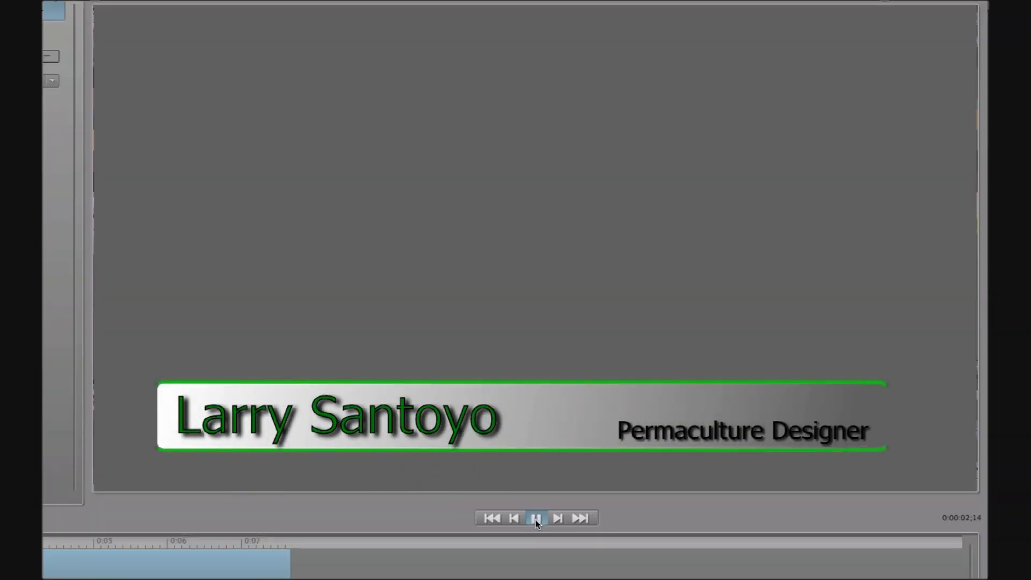
click(536, 518)
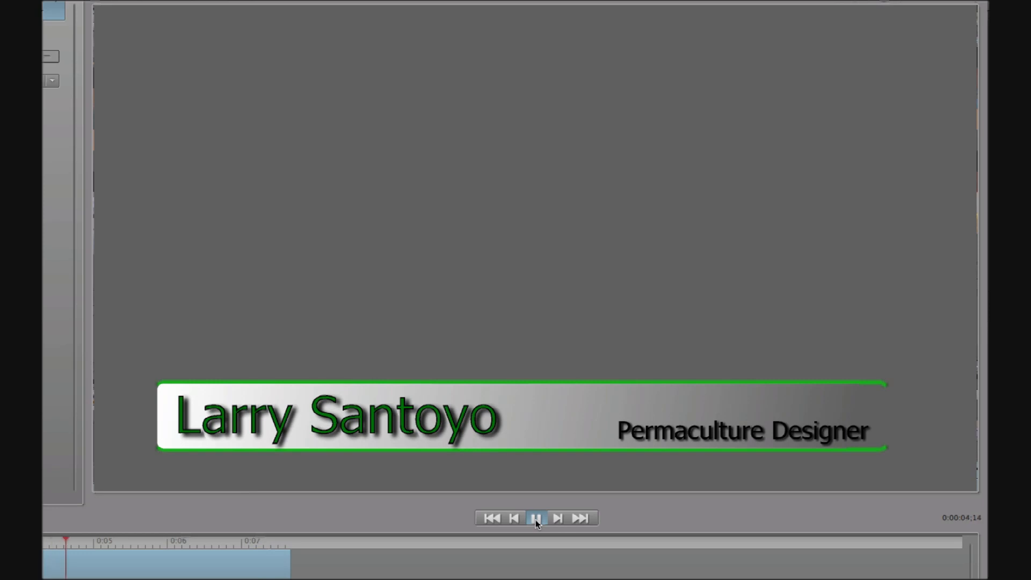
click(536, 518)
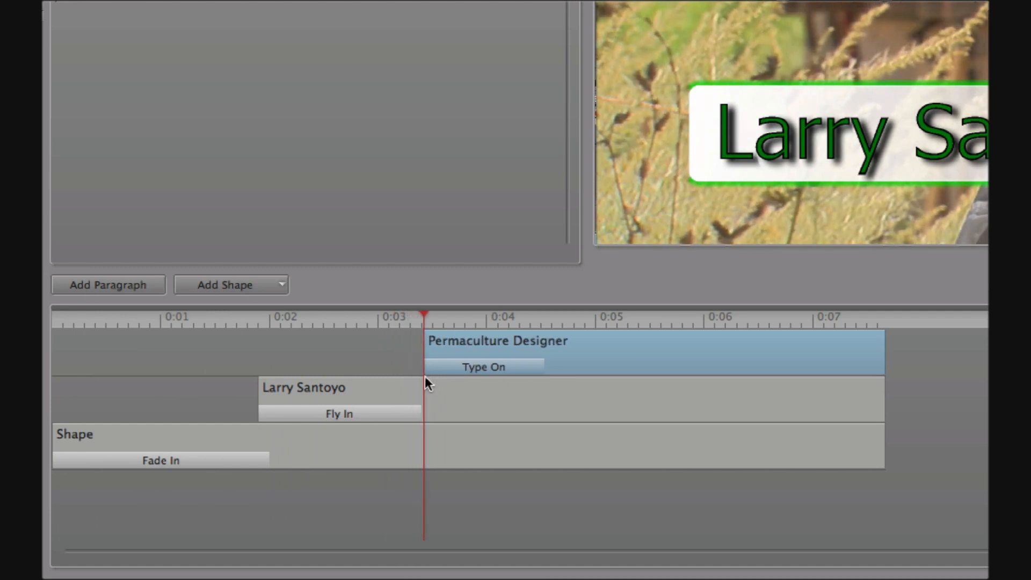
mouse_move(750, 342)
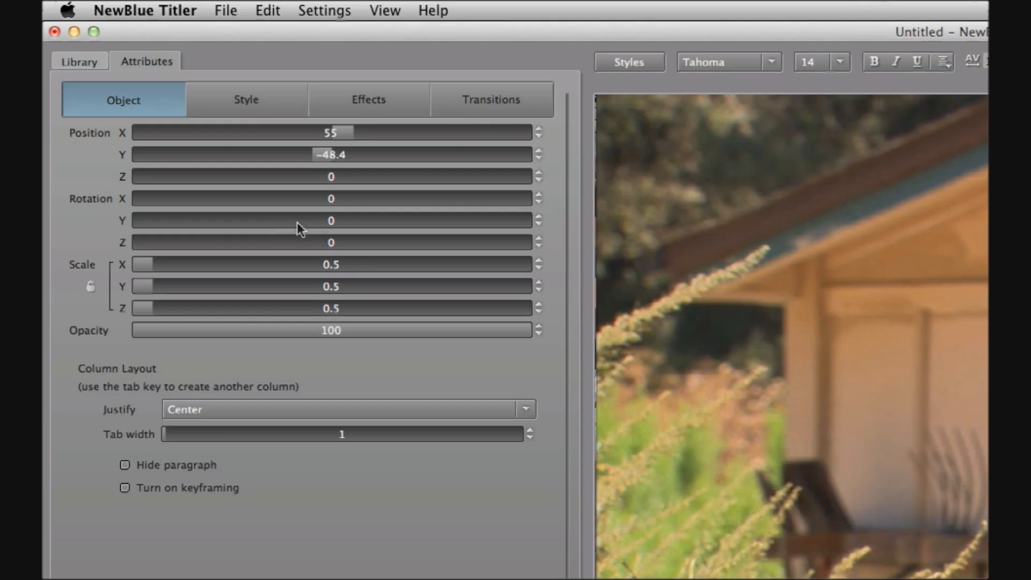
Apply fade presets as out transitions to the Larry Santoyo and background layers
click(79, 61)
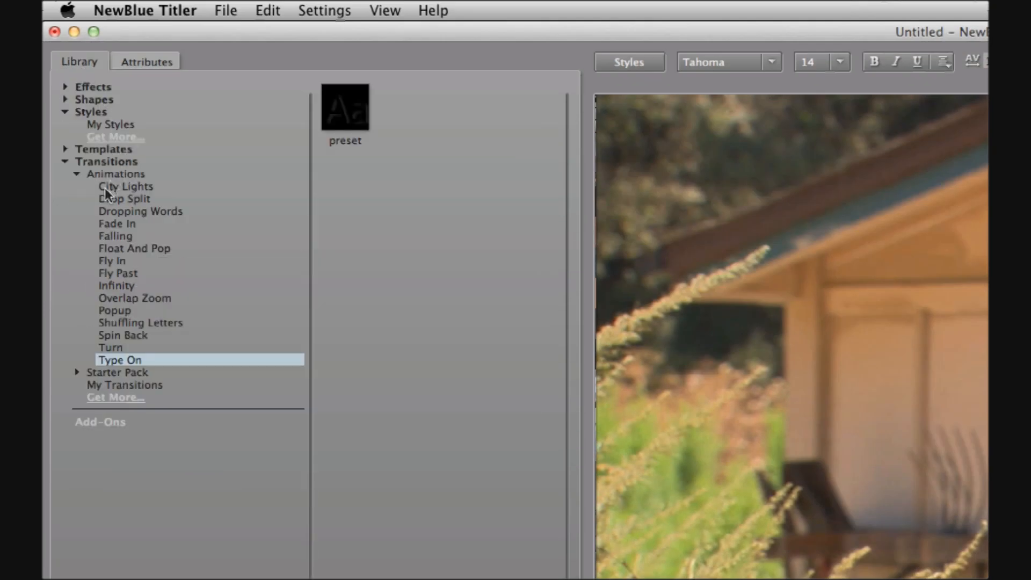
click(117, 223)
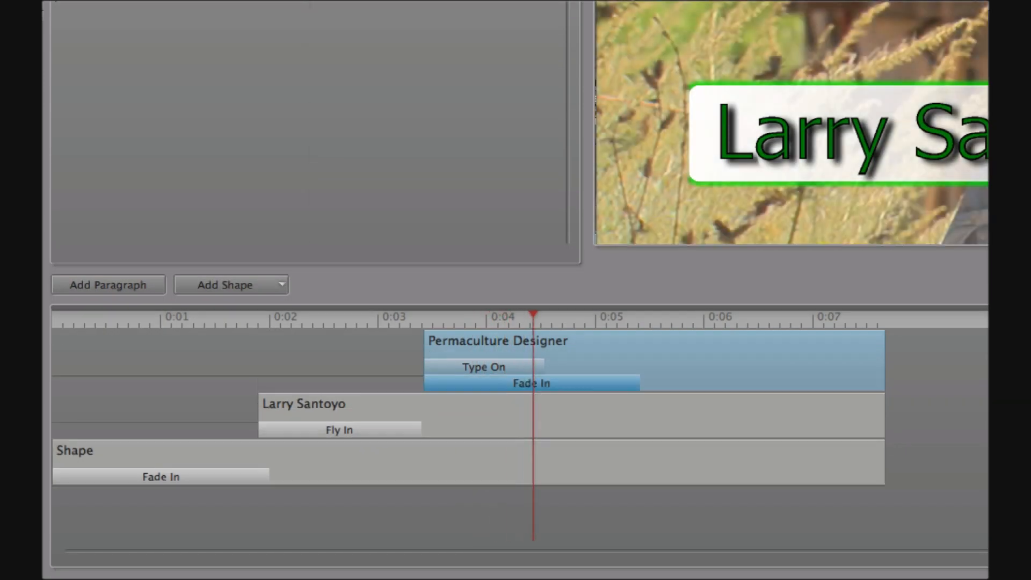
mouse_move(661, 383)
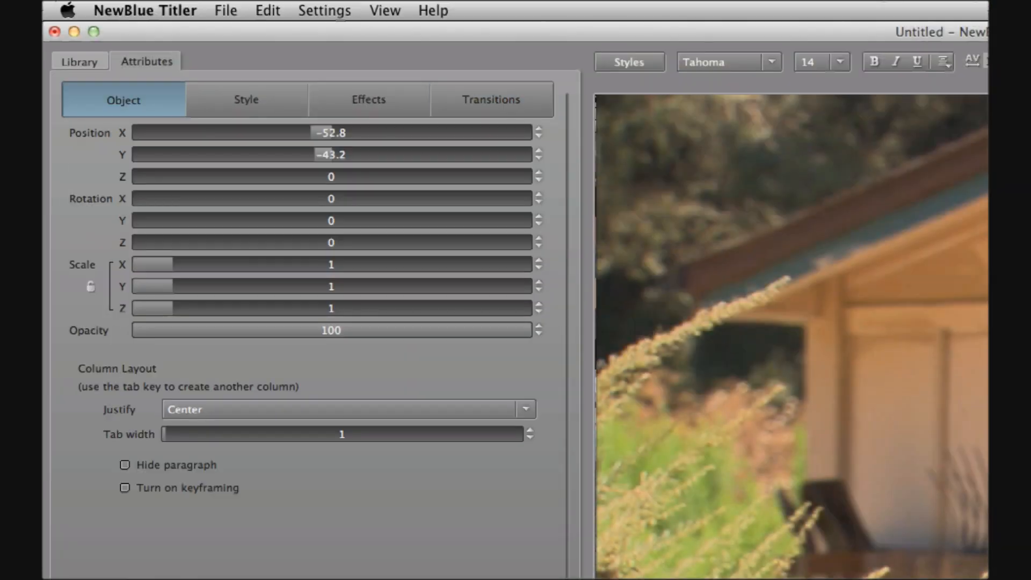
click(79, 61)
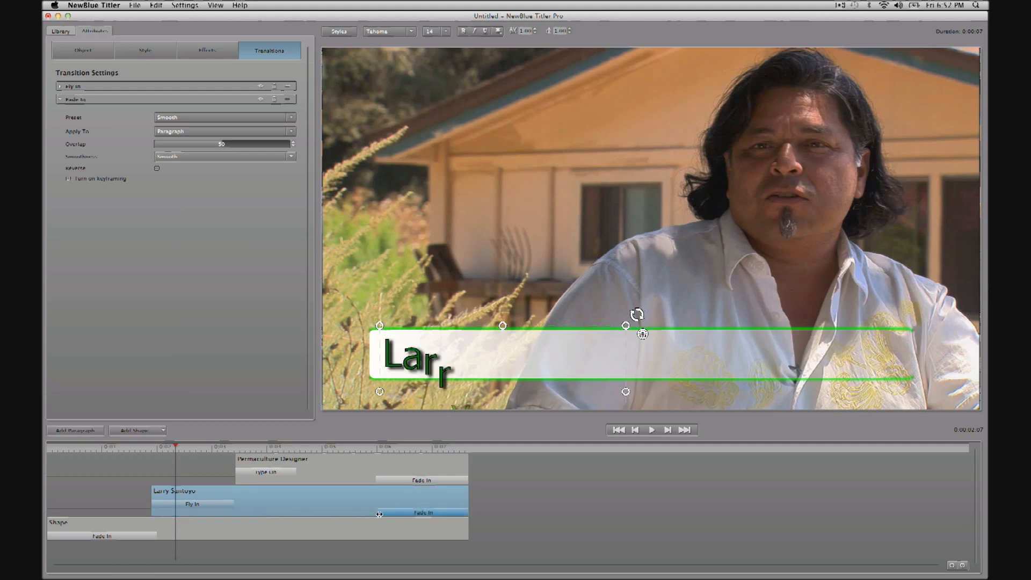
click(82, 50)
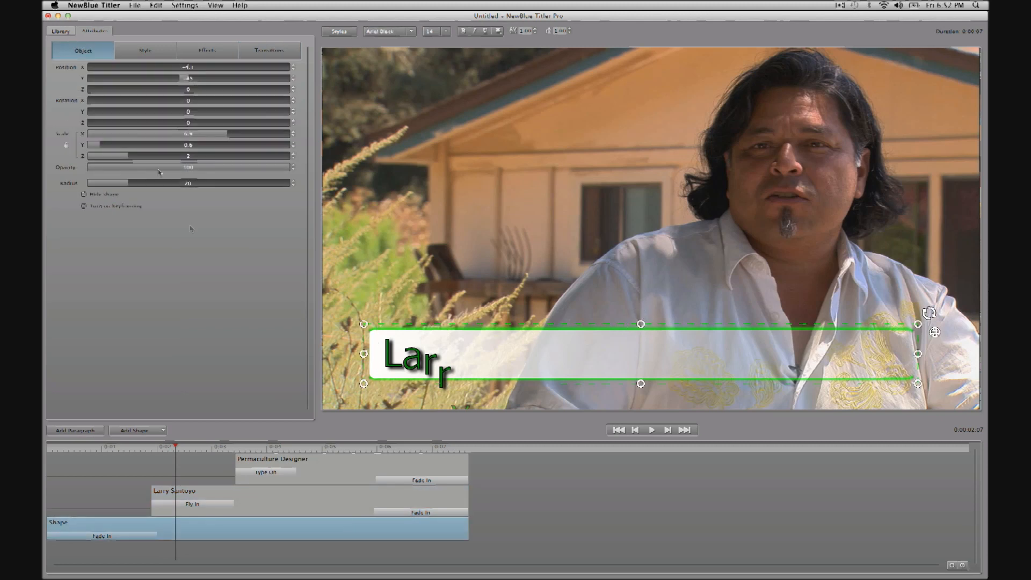
click(59, 31)
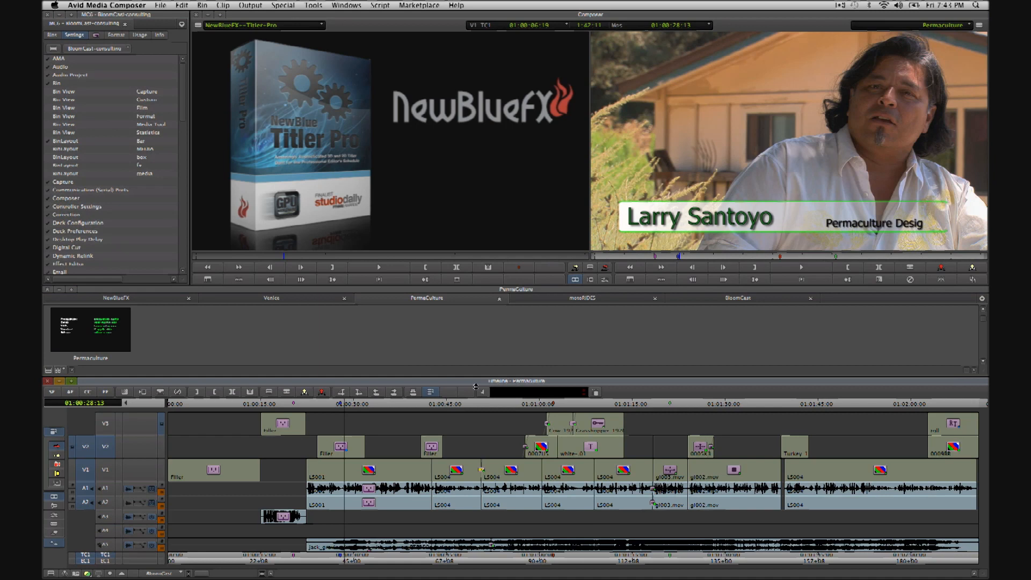
Move the position indicator to the greenhouse interview shot near 01:01:21:20
click(671, 404)
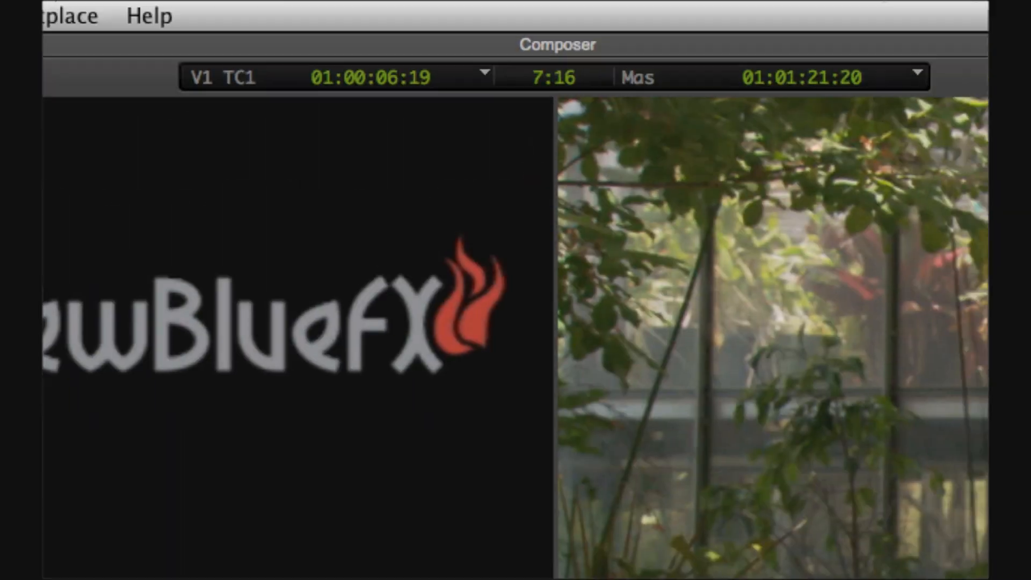
mouse_move(552, 78)
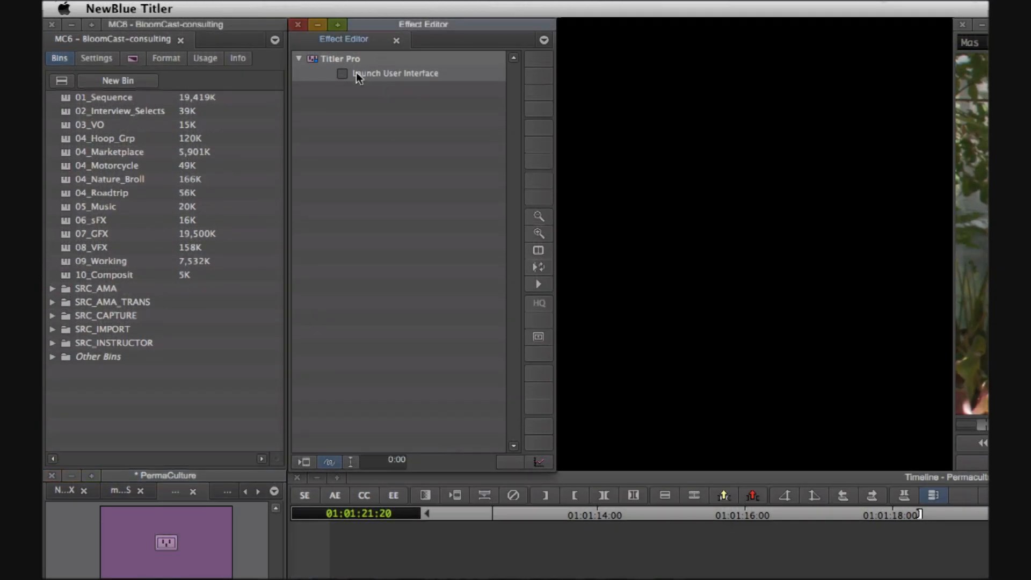
Retype the title's name as 'Geoff Lawton' in the full Titler Pro editor
click(342, 73)
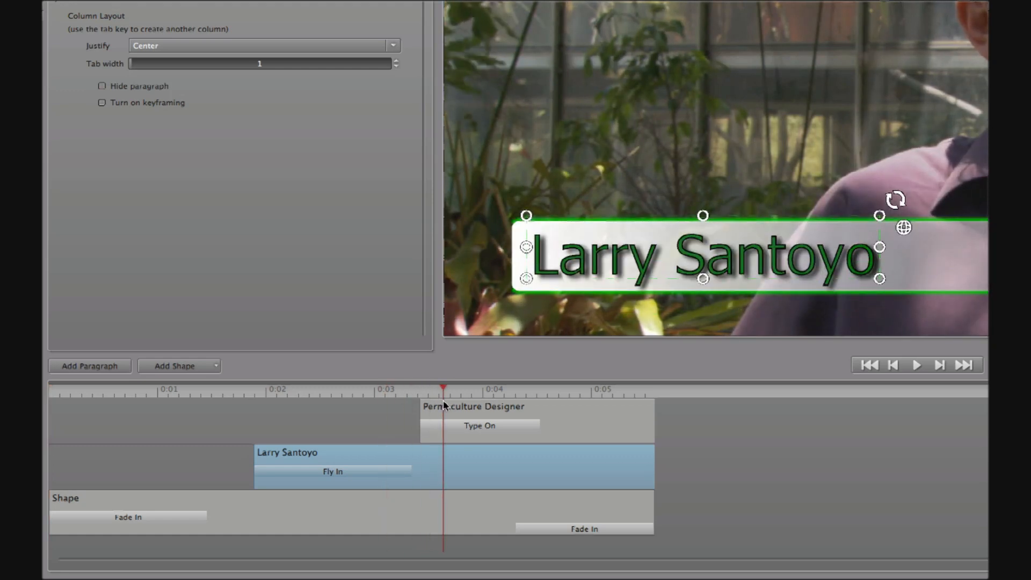
mouse_move(592, 267)
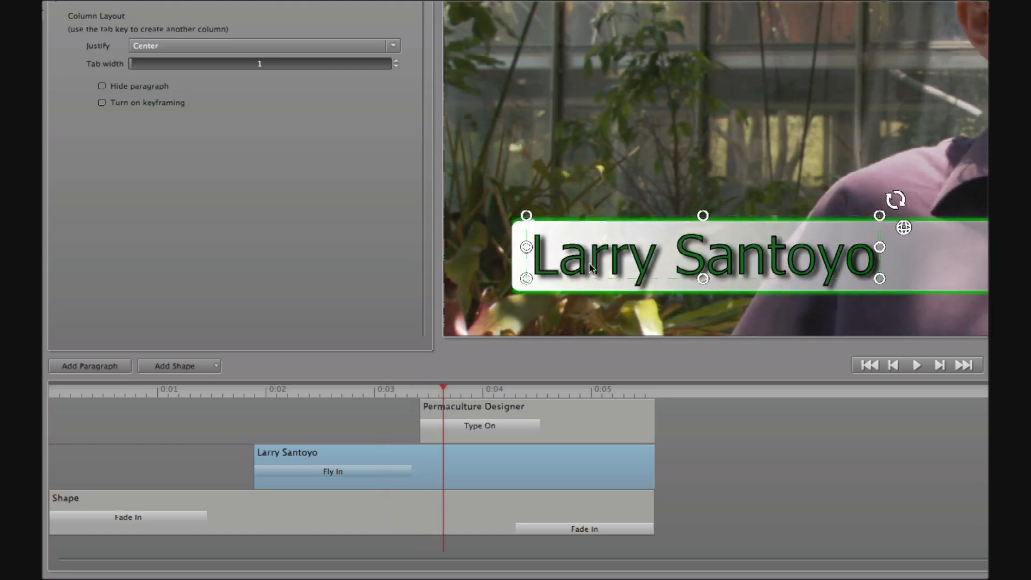
text(Geoff La)
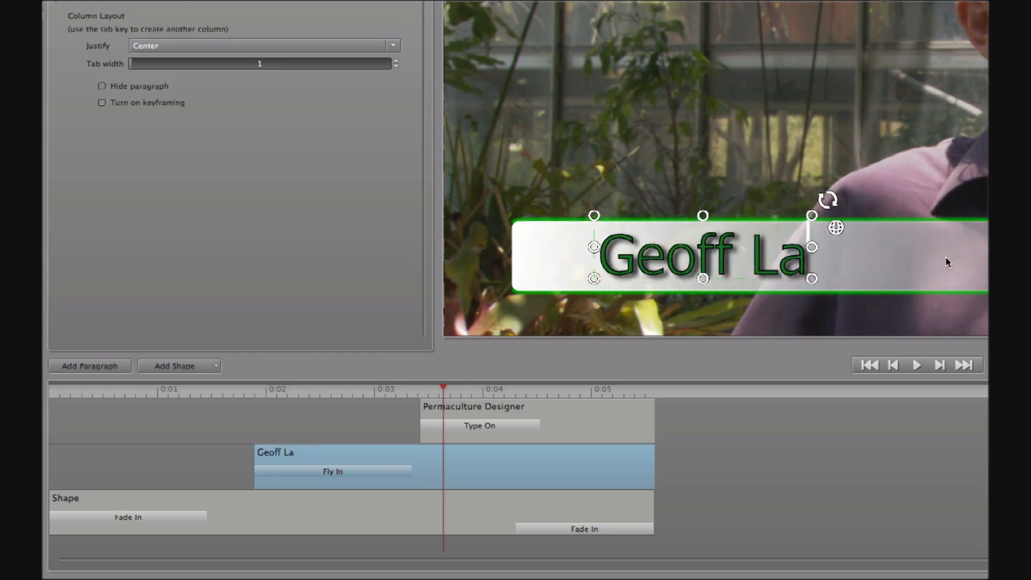
text(wton)
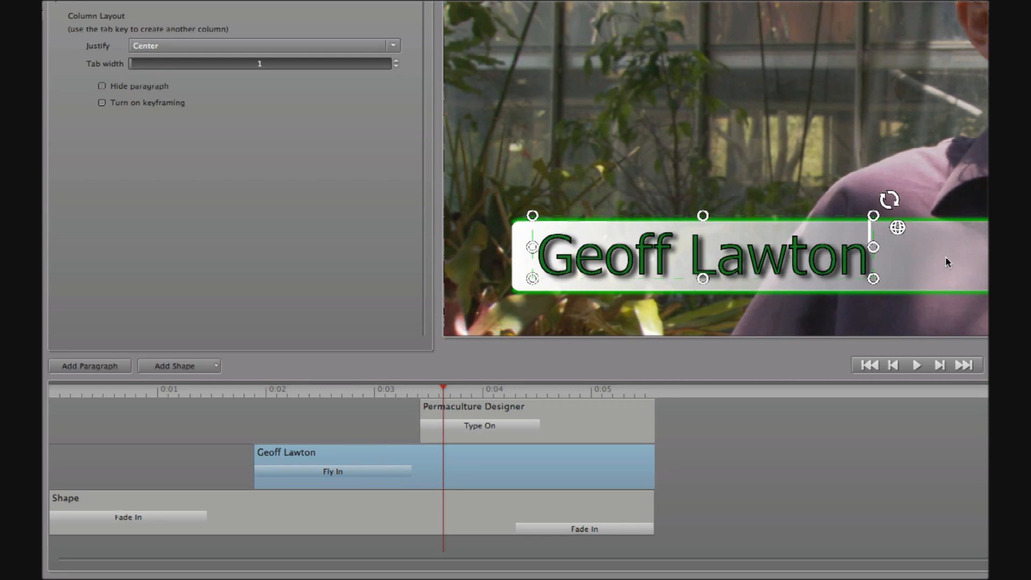
mouse_move(237, 390)
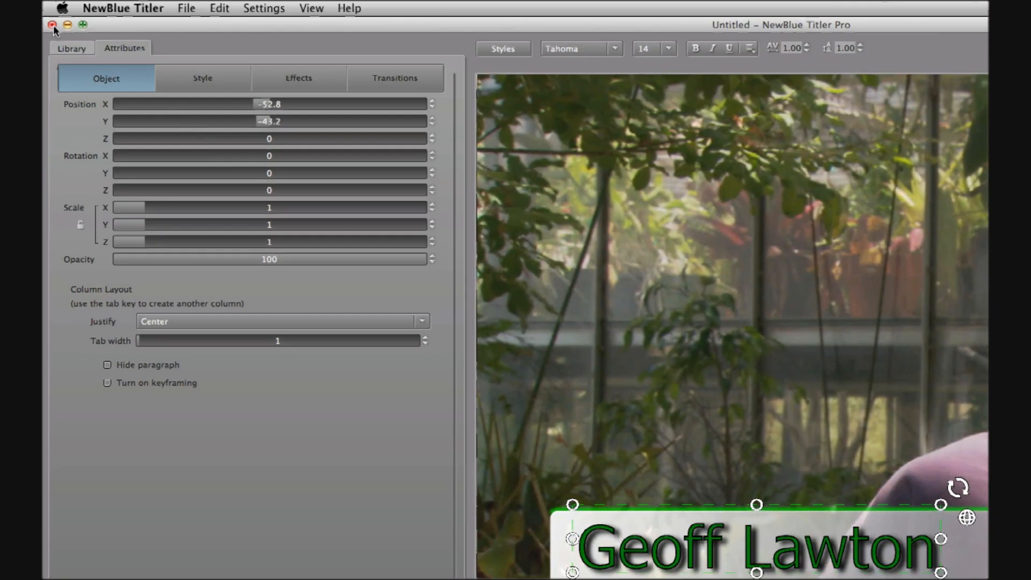
click(52, 24)
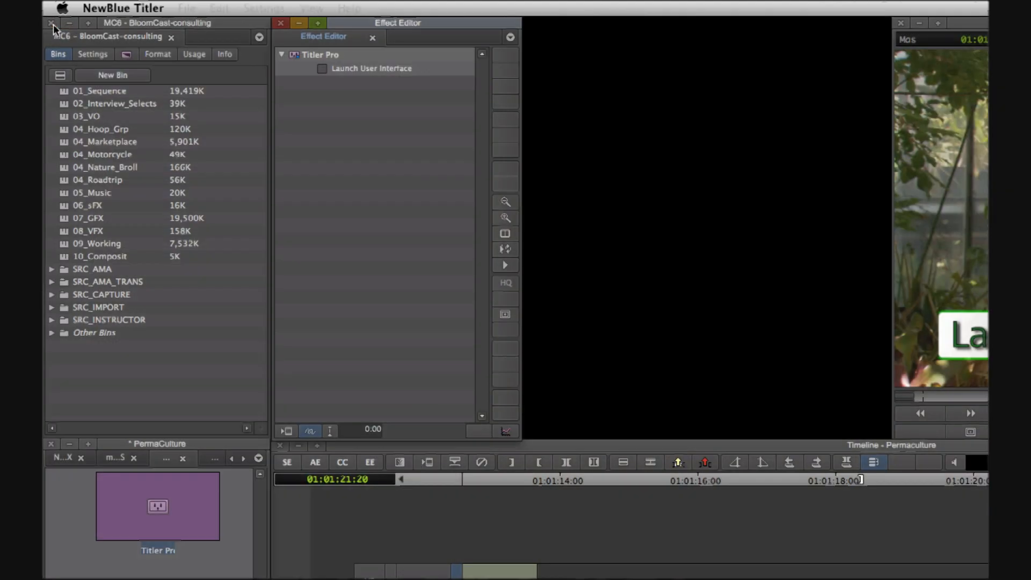